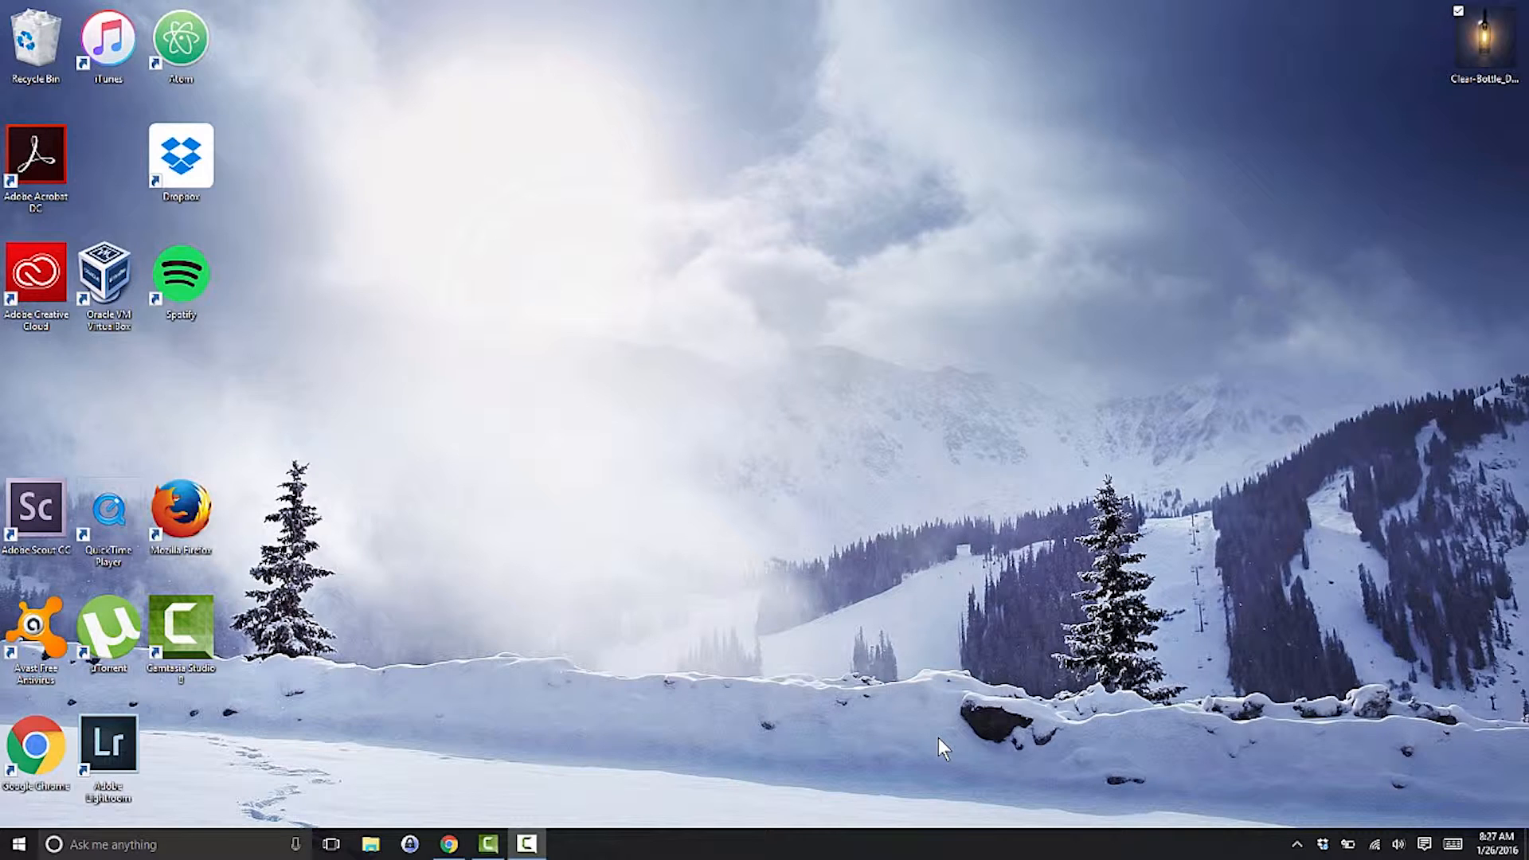
Bring up Google Chrome to reach the Gramblr uploader website
left_click(448, 844)
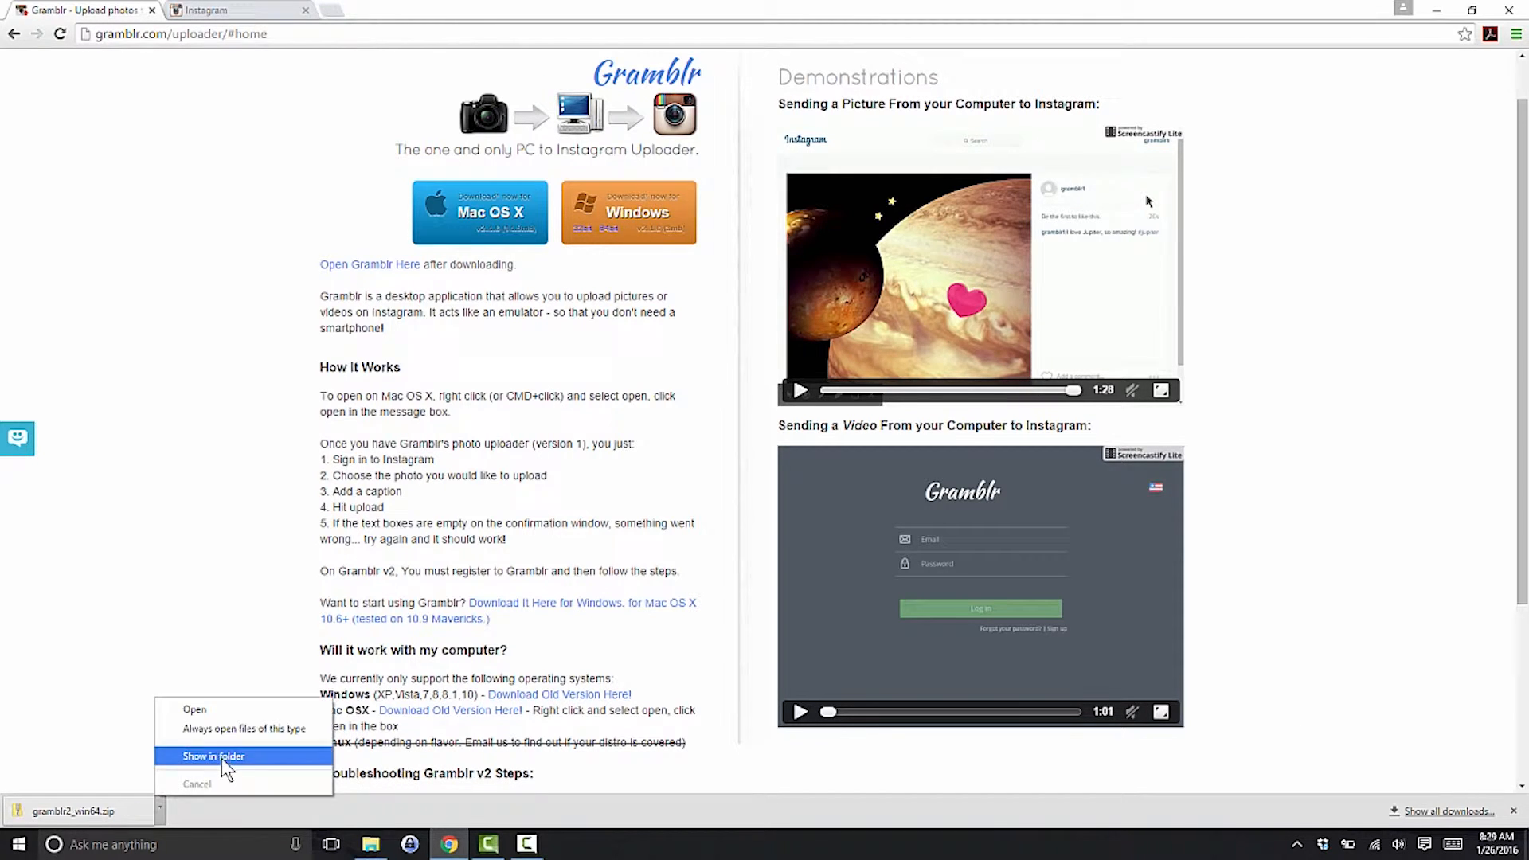
Show gramblr2_win64.zip in its folder and extract it into a gramblr2_win64 folder
left_click(212, 755)
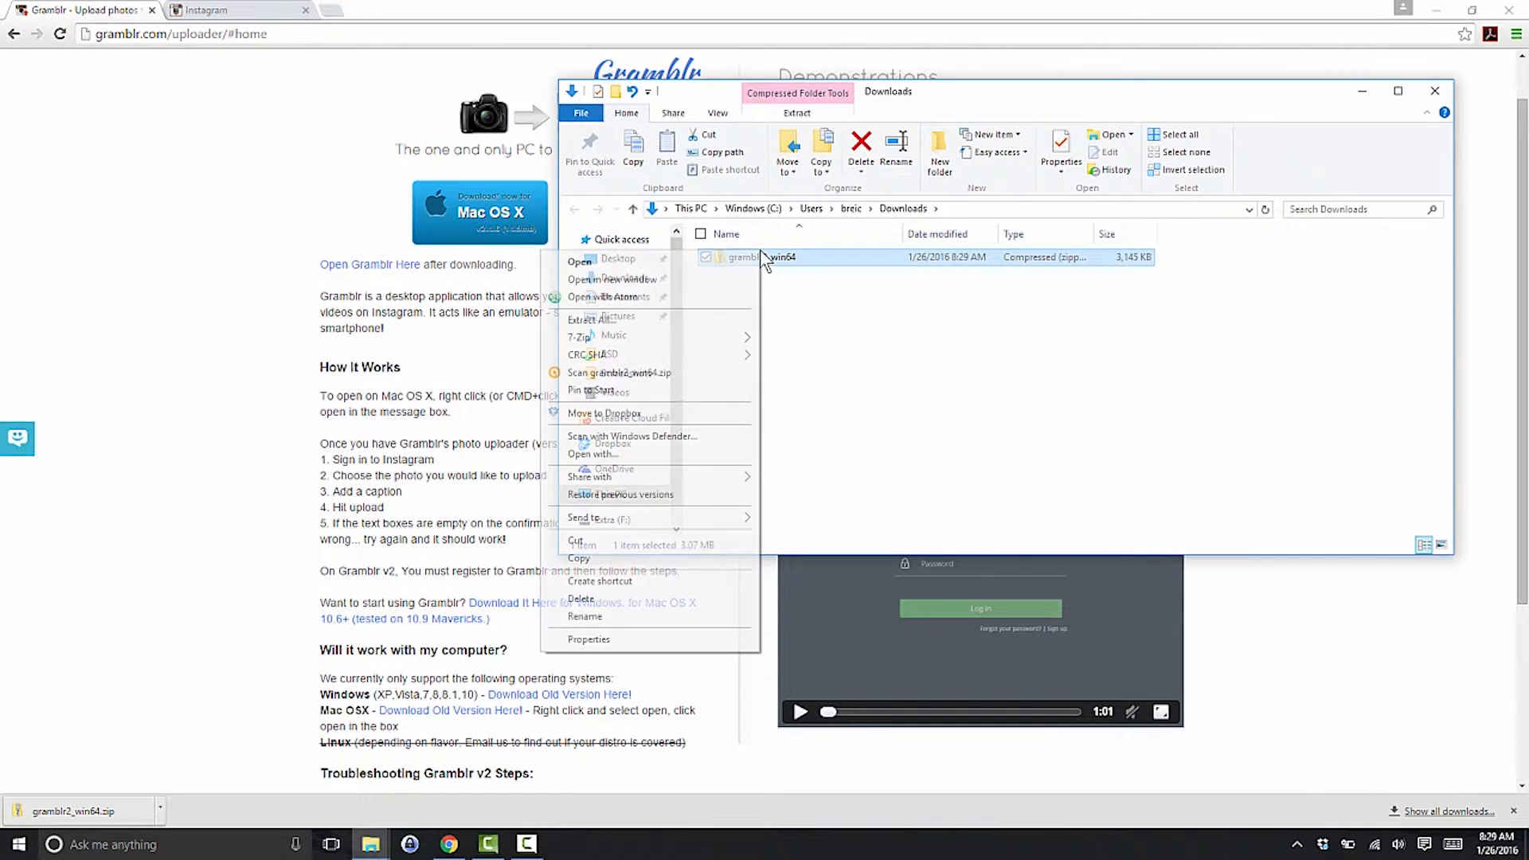
left_click(600, 317)
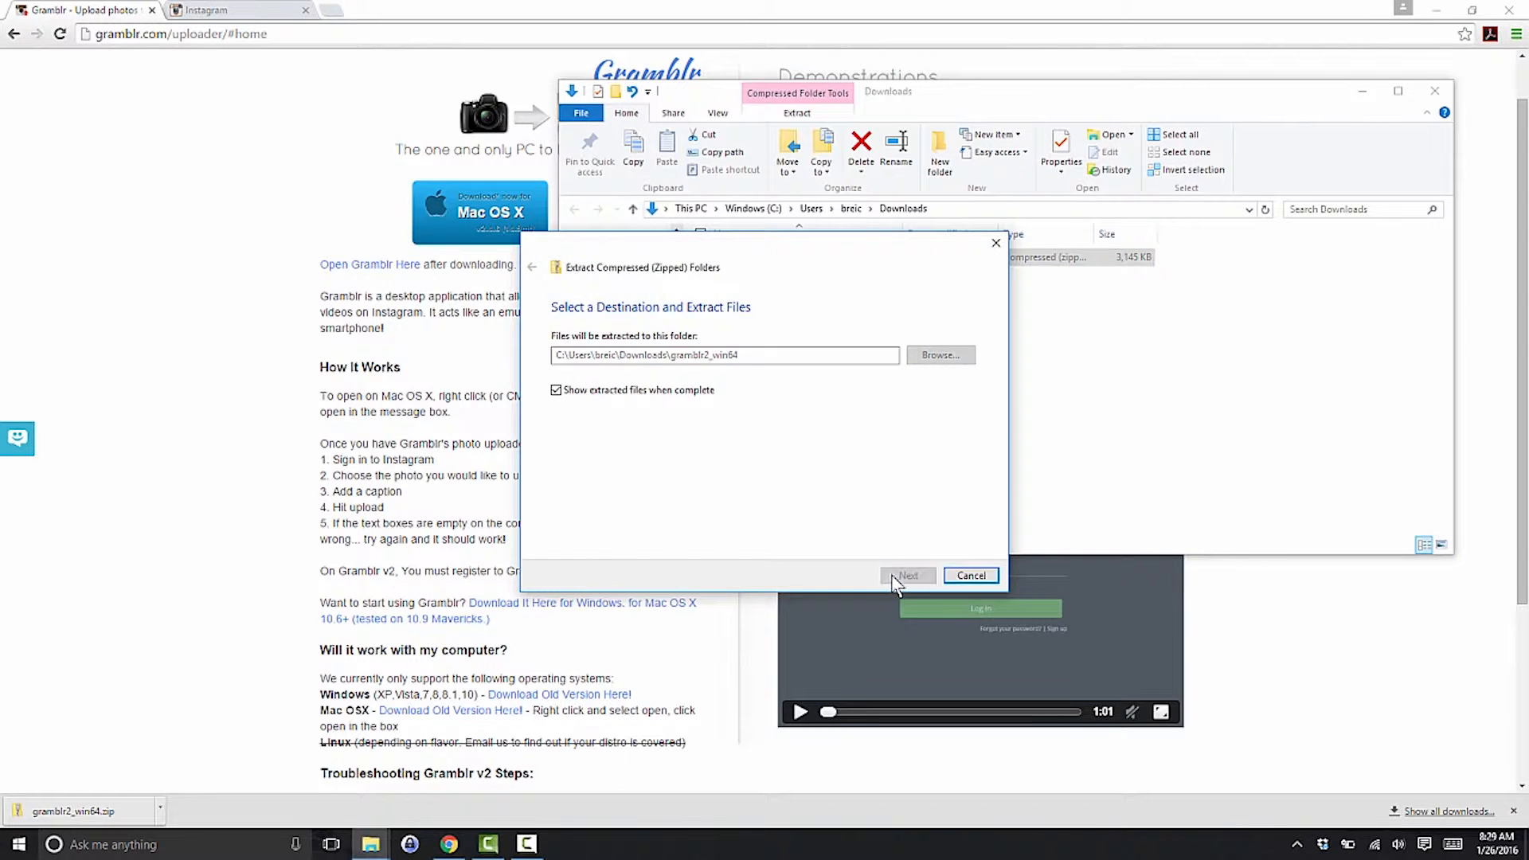
left_click(908, 575)
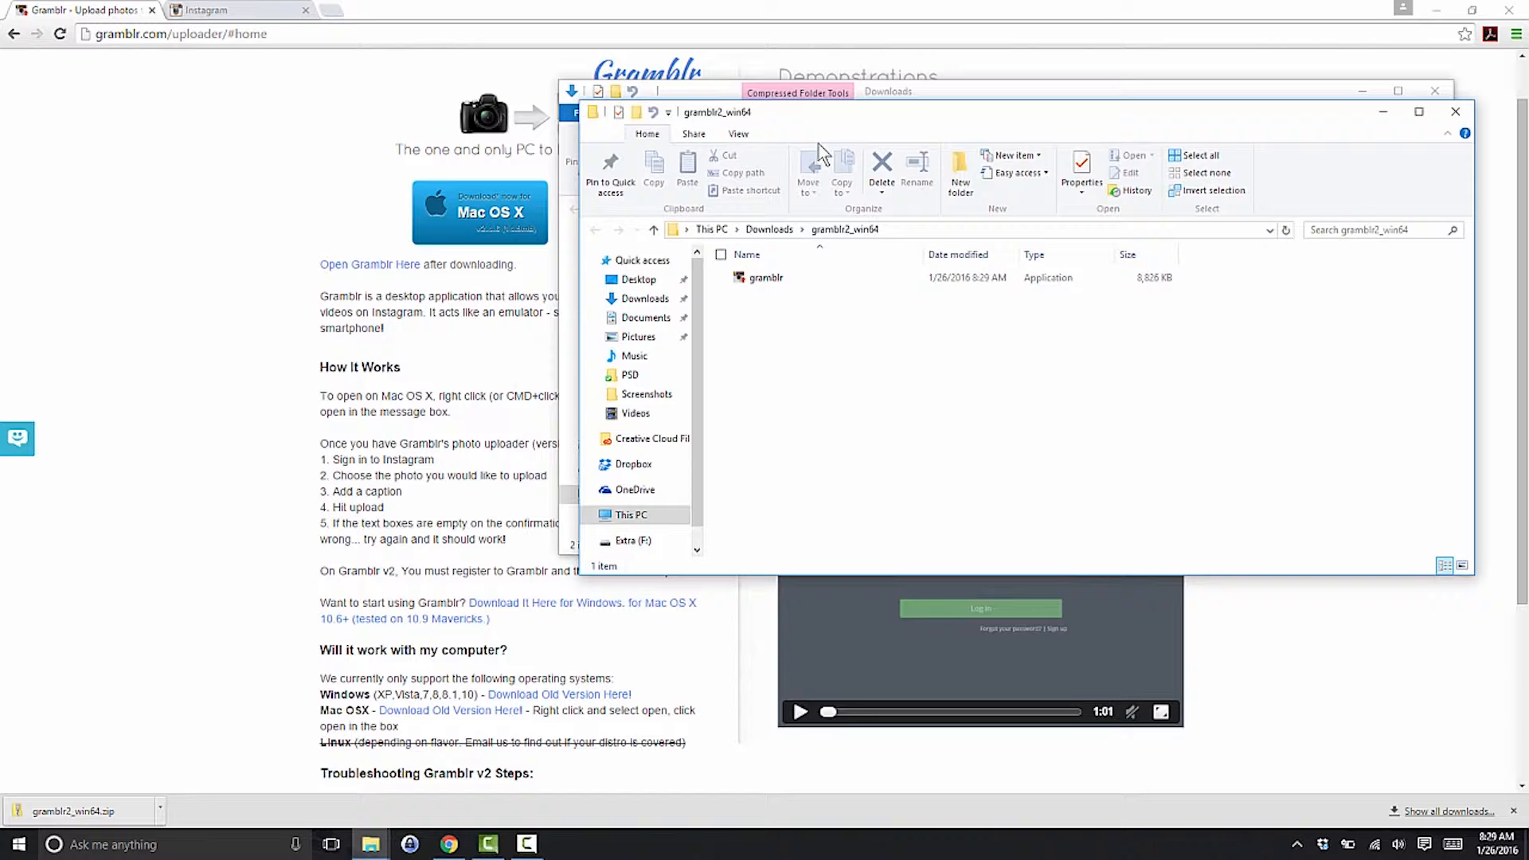
mouse_move(902, 180)
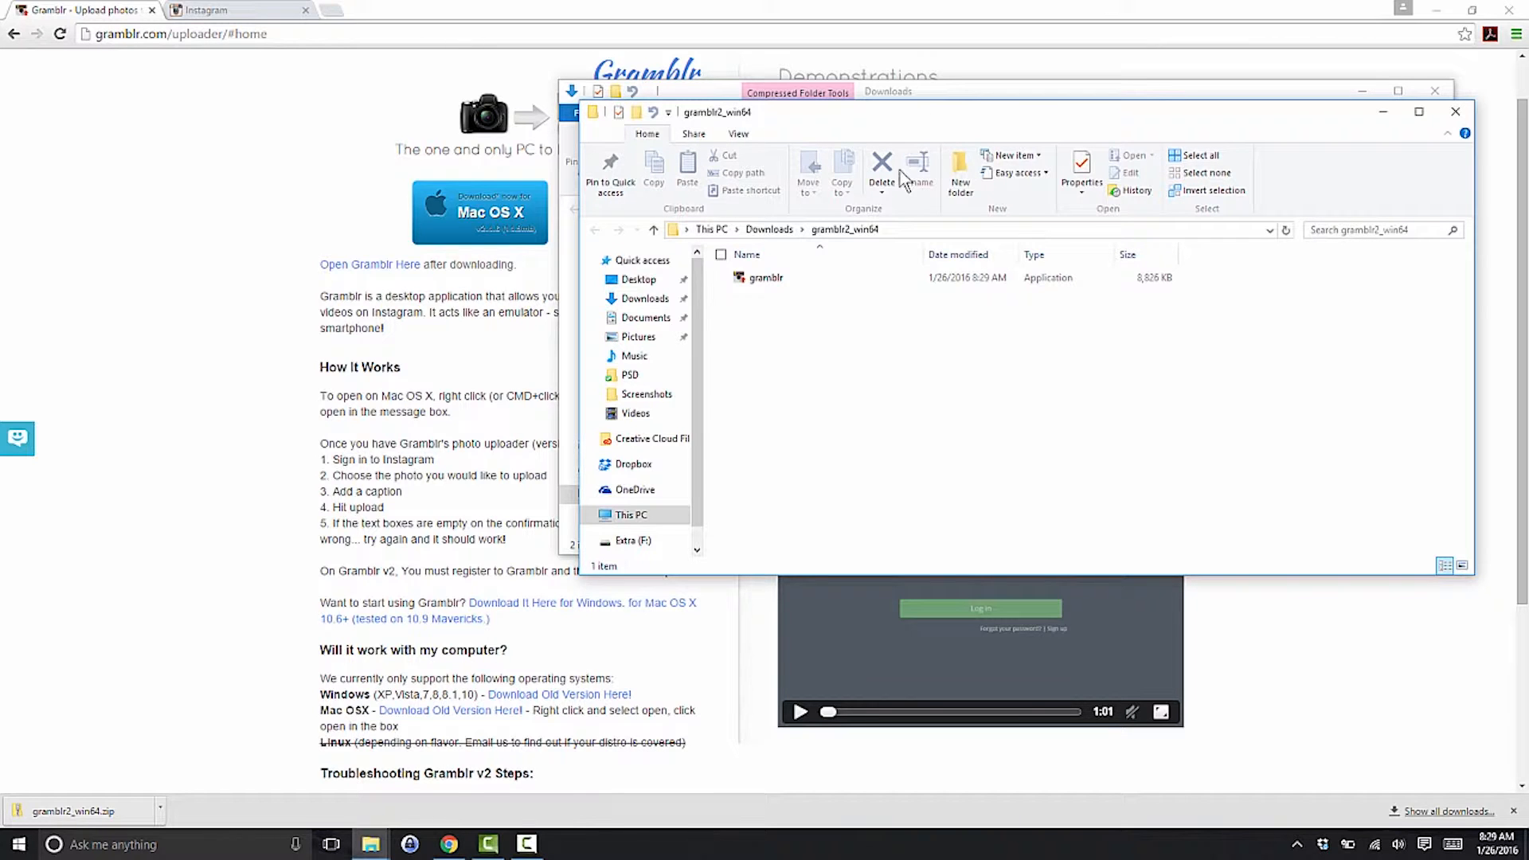
Launch gramblr and run it anyway past the Windows SmartScreen warning
double_click(767, 277)
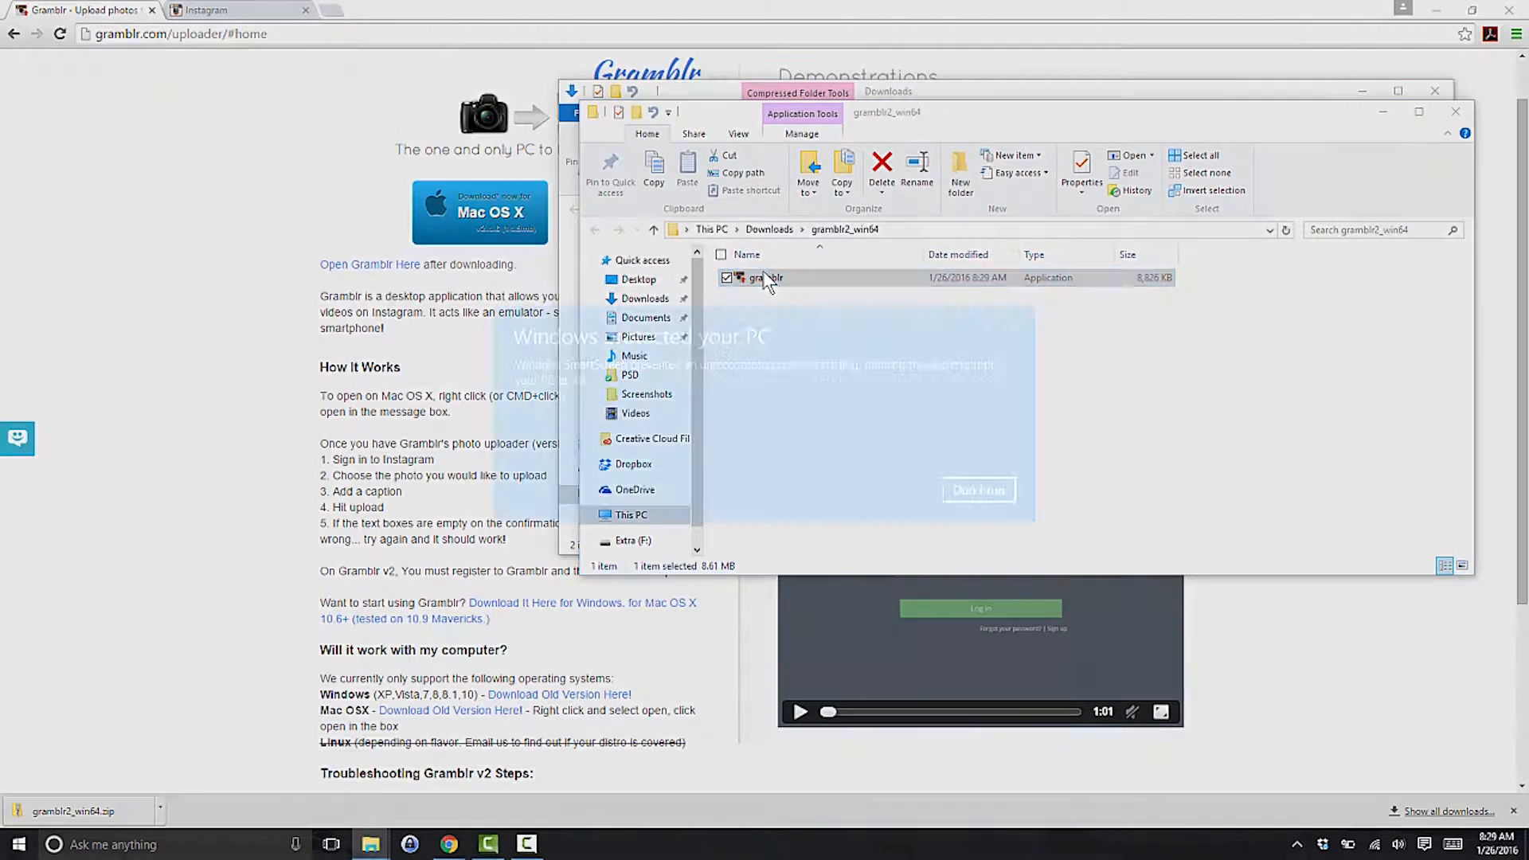
double_click(766, 277)
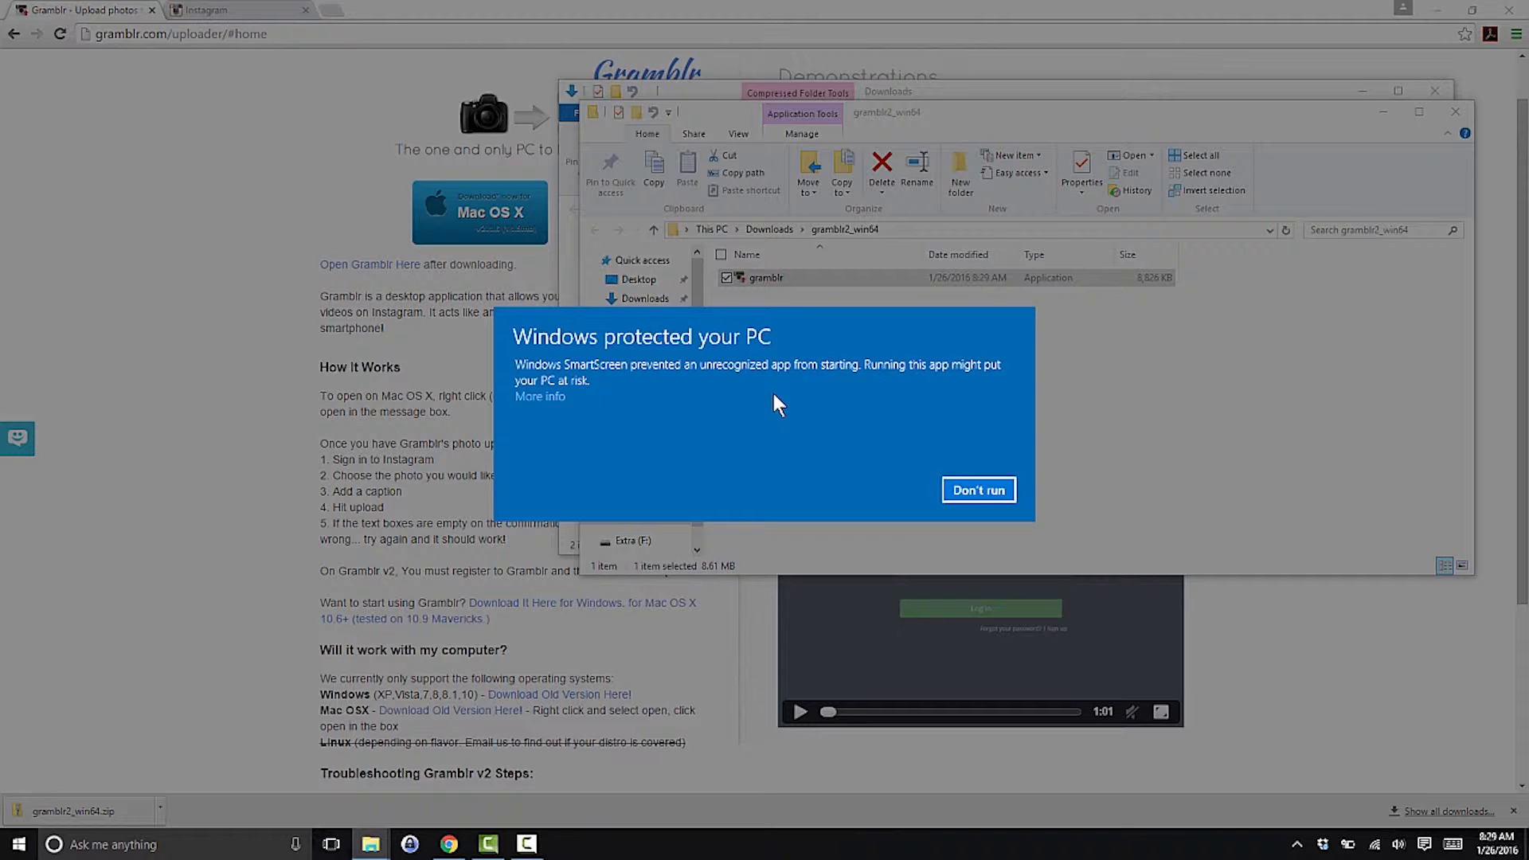
mouse_move(653, 408)
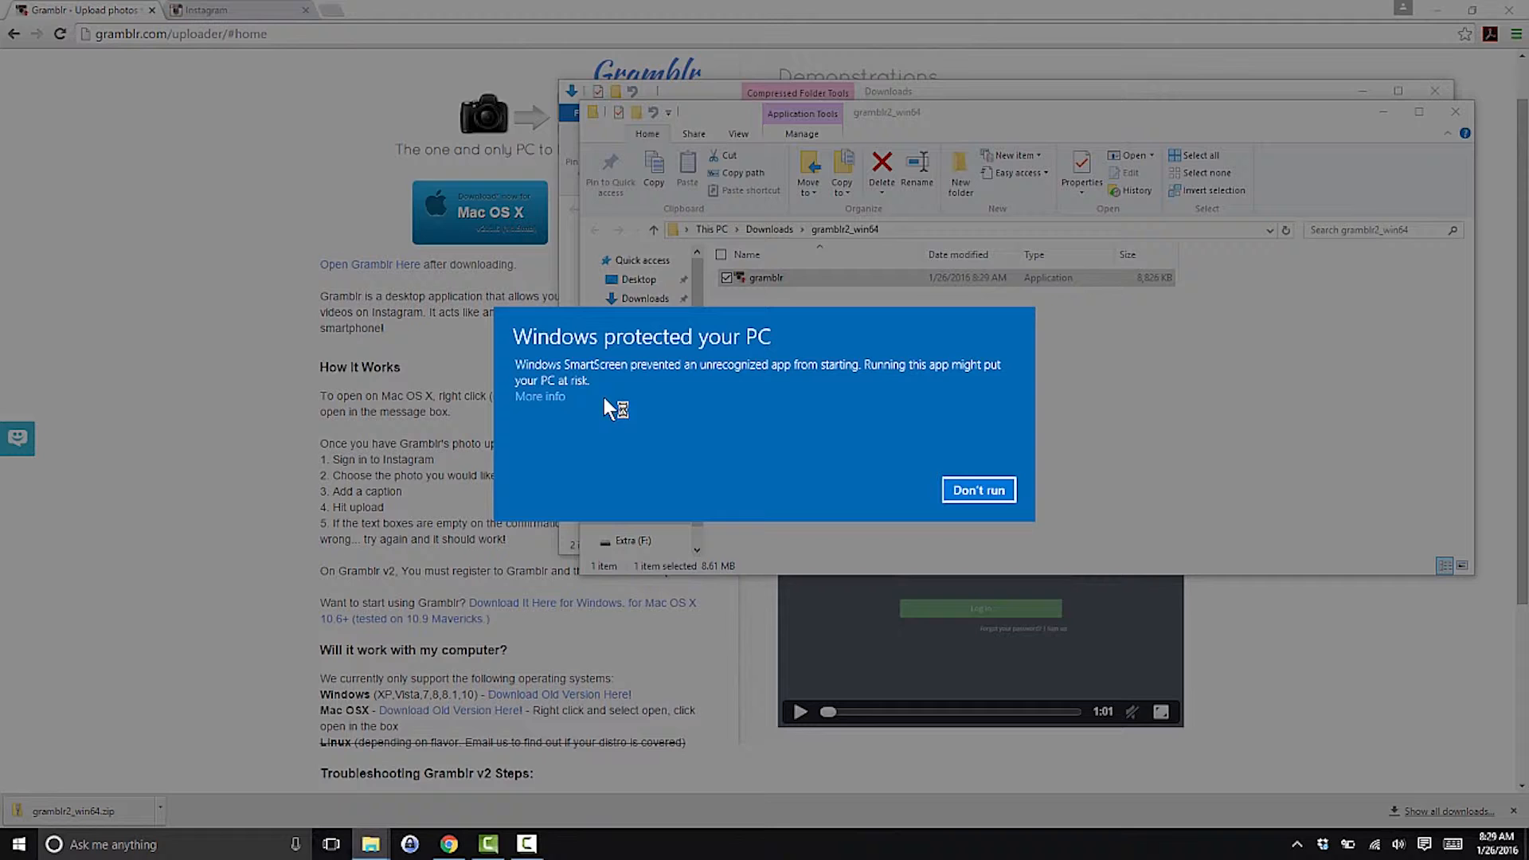
mouse_move(676, 403)
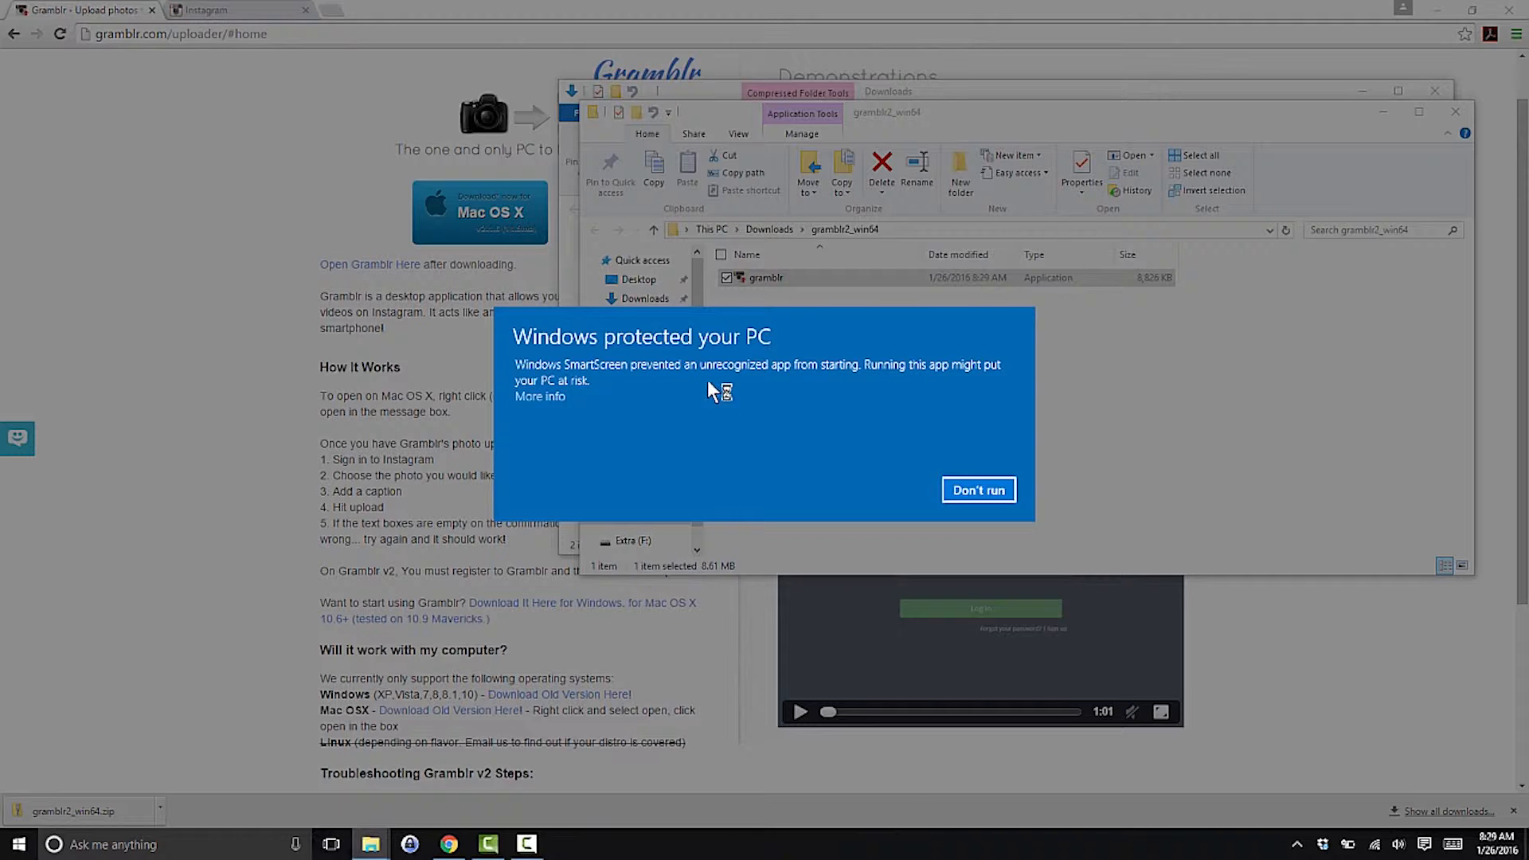
mouse_move(658, 475)
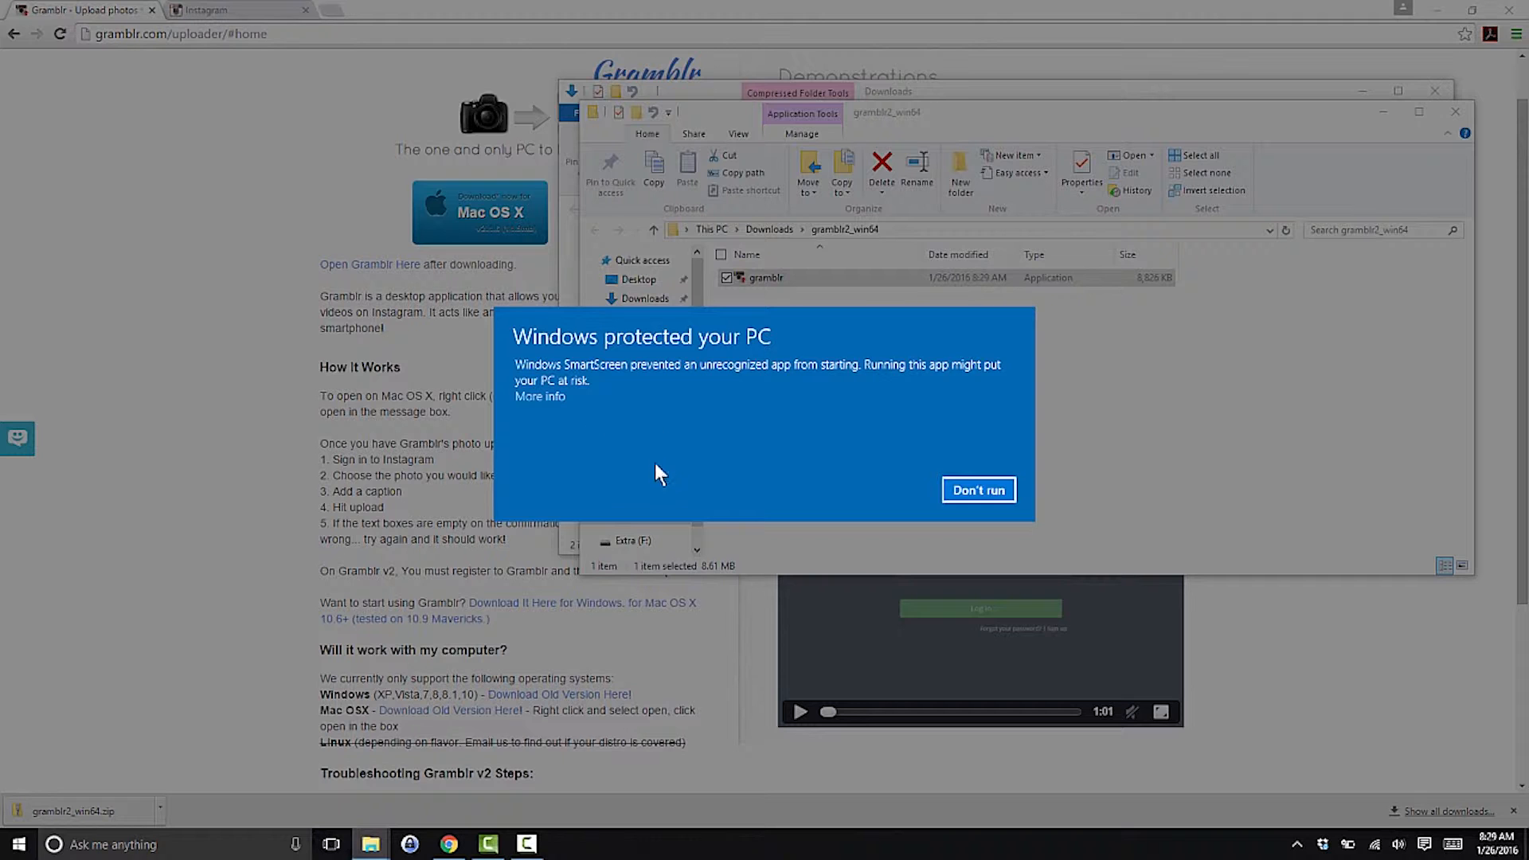
left_click(540, 396)
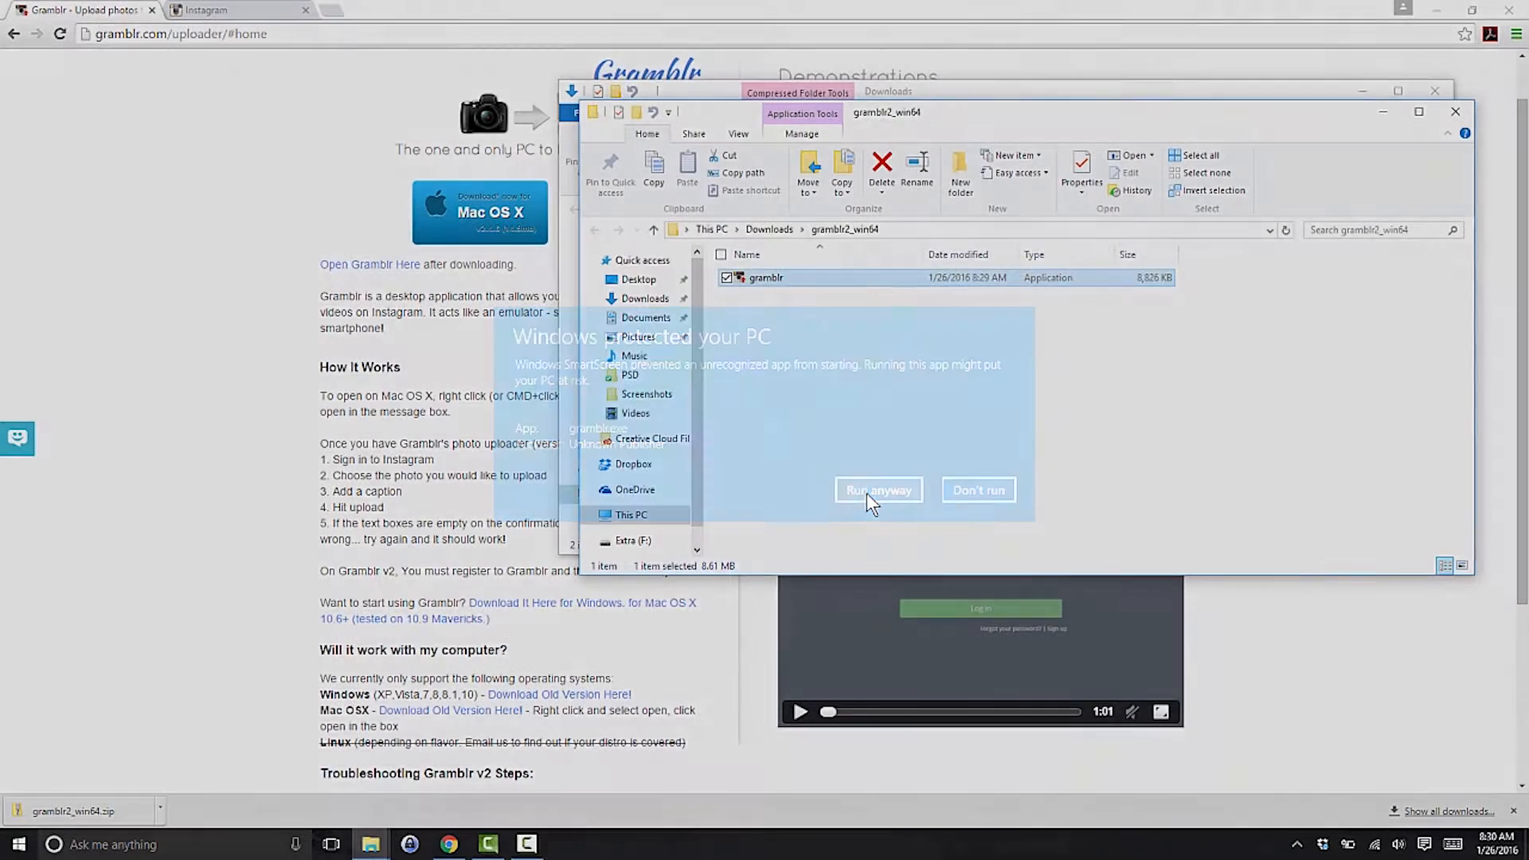
left_click(877, 489)
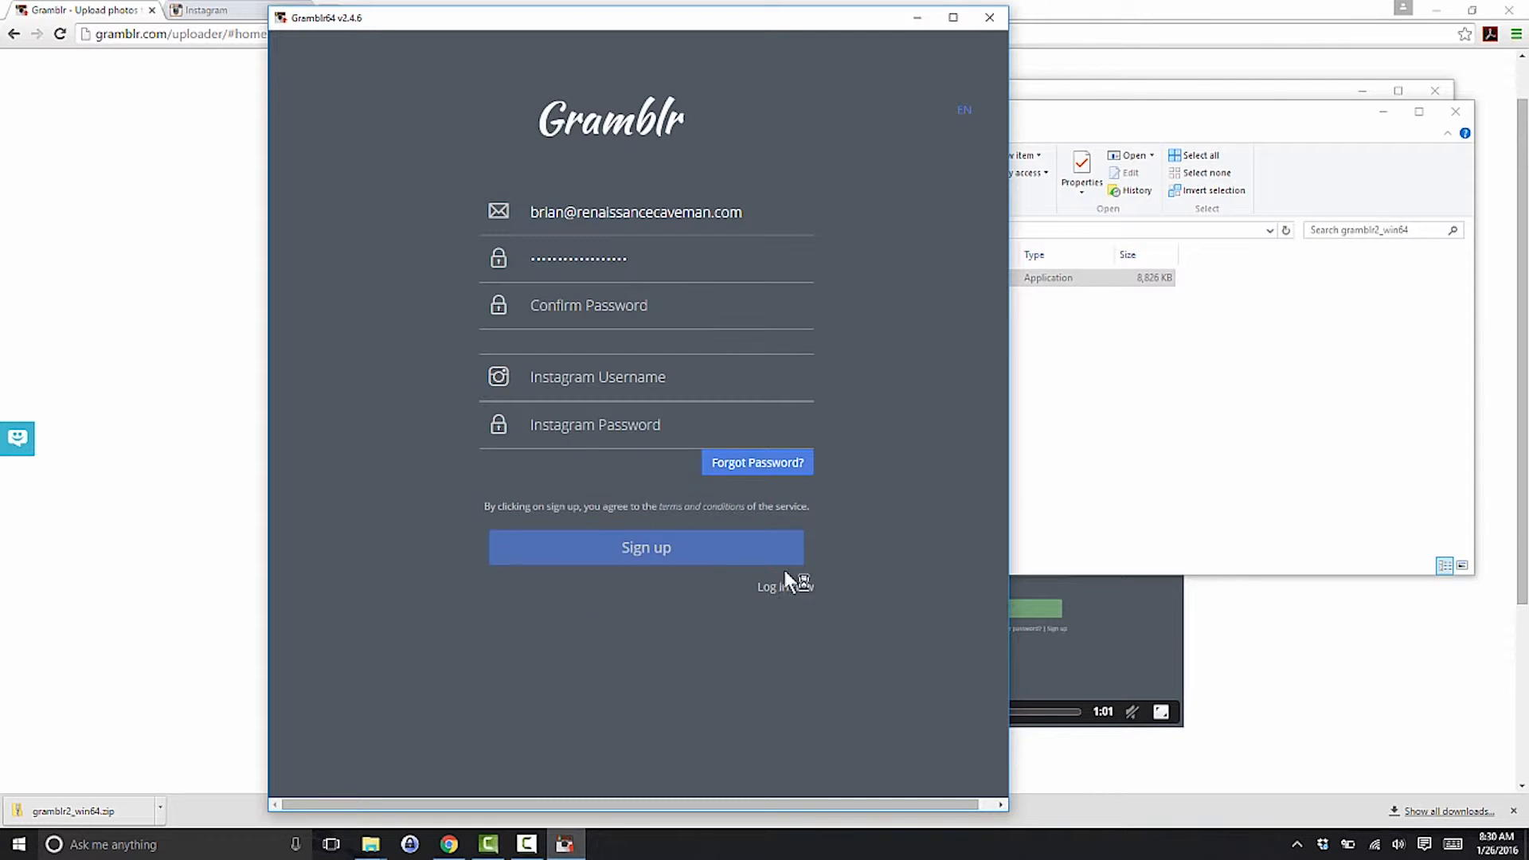
Switch from Sign up to Log in and sign in to the existing Gramblr account
left_click(769, 586)
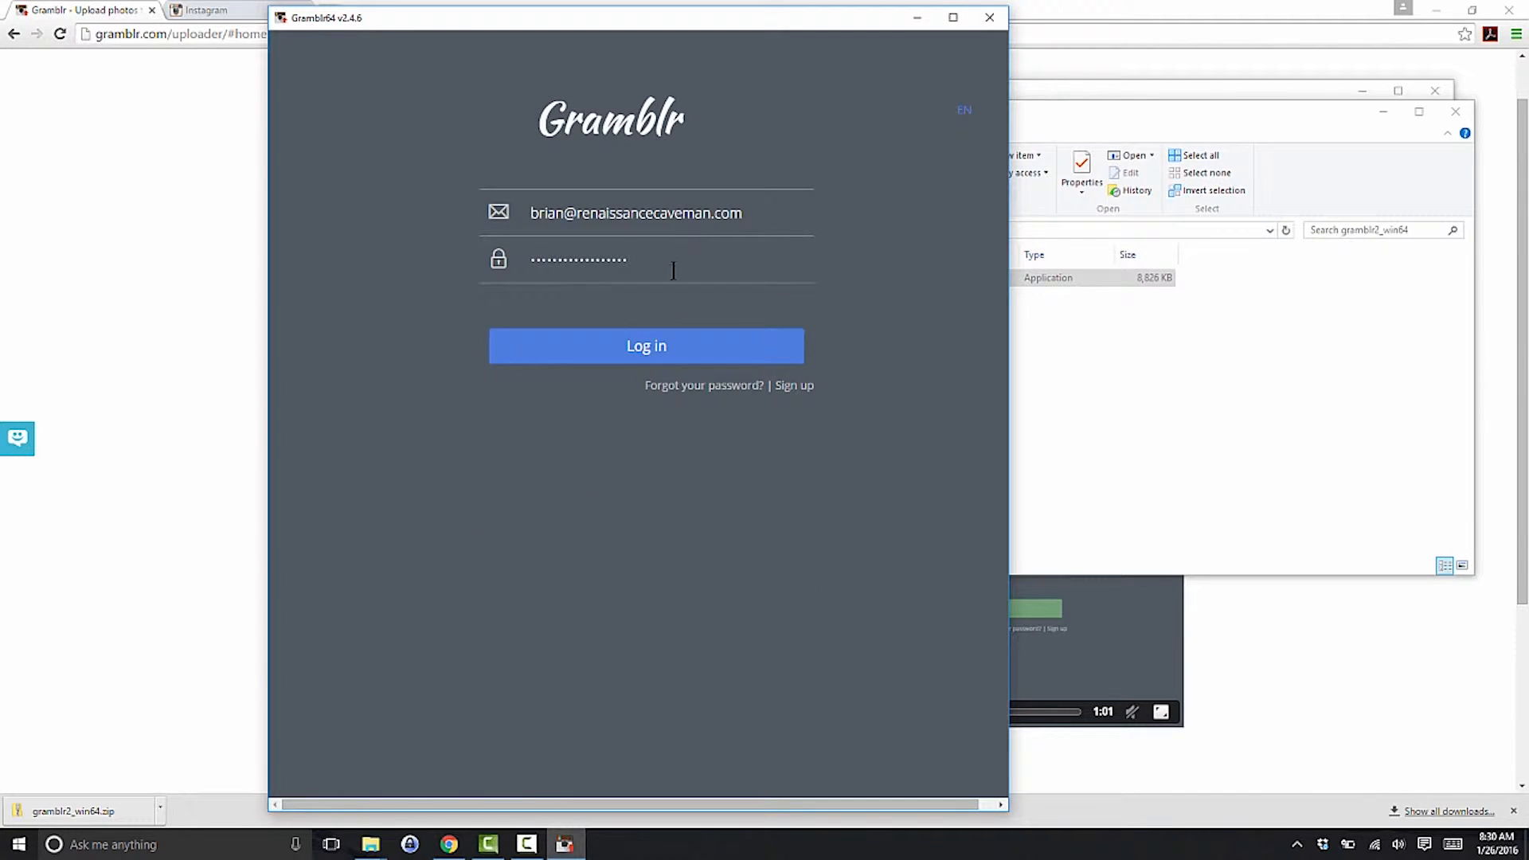
left_click(646, 346)
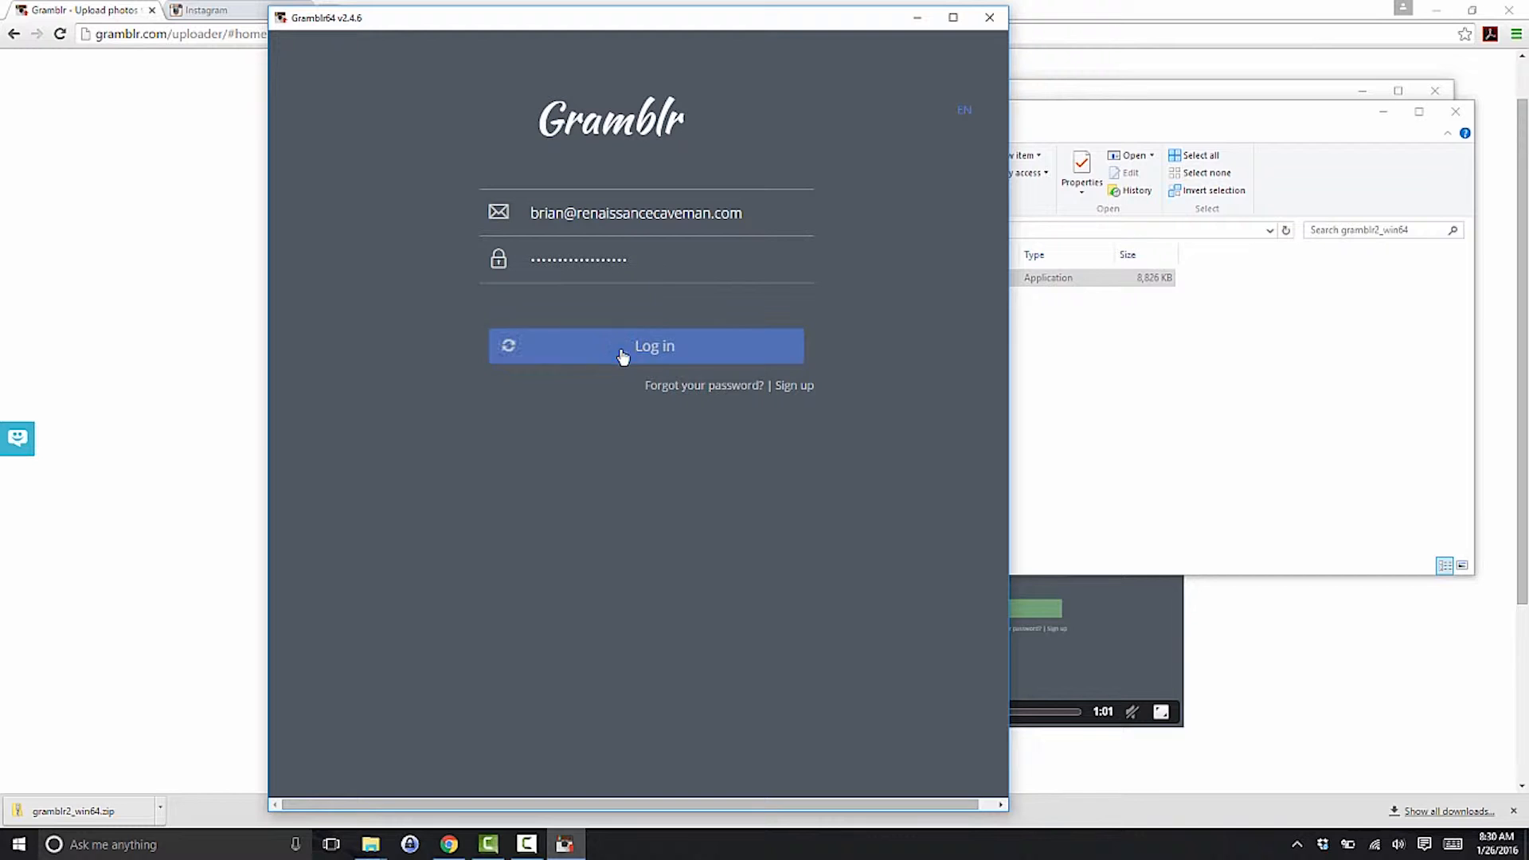
left_click(647, 346)
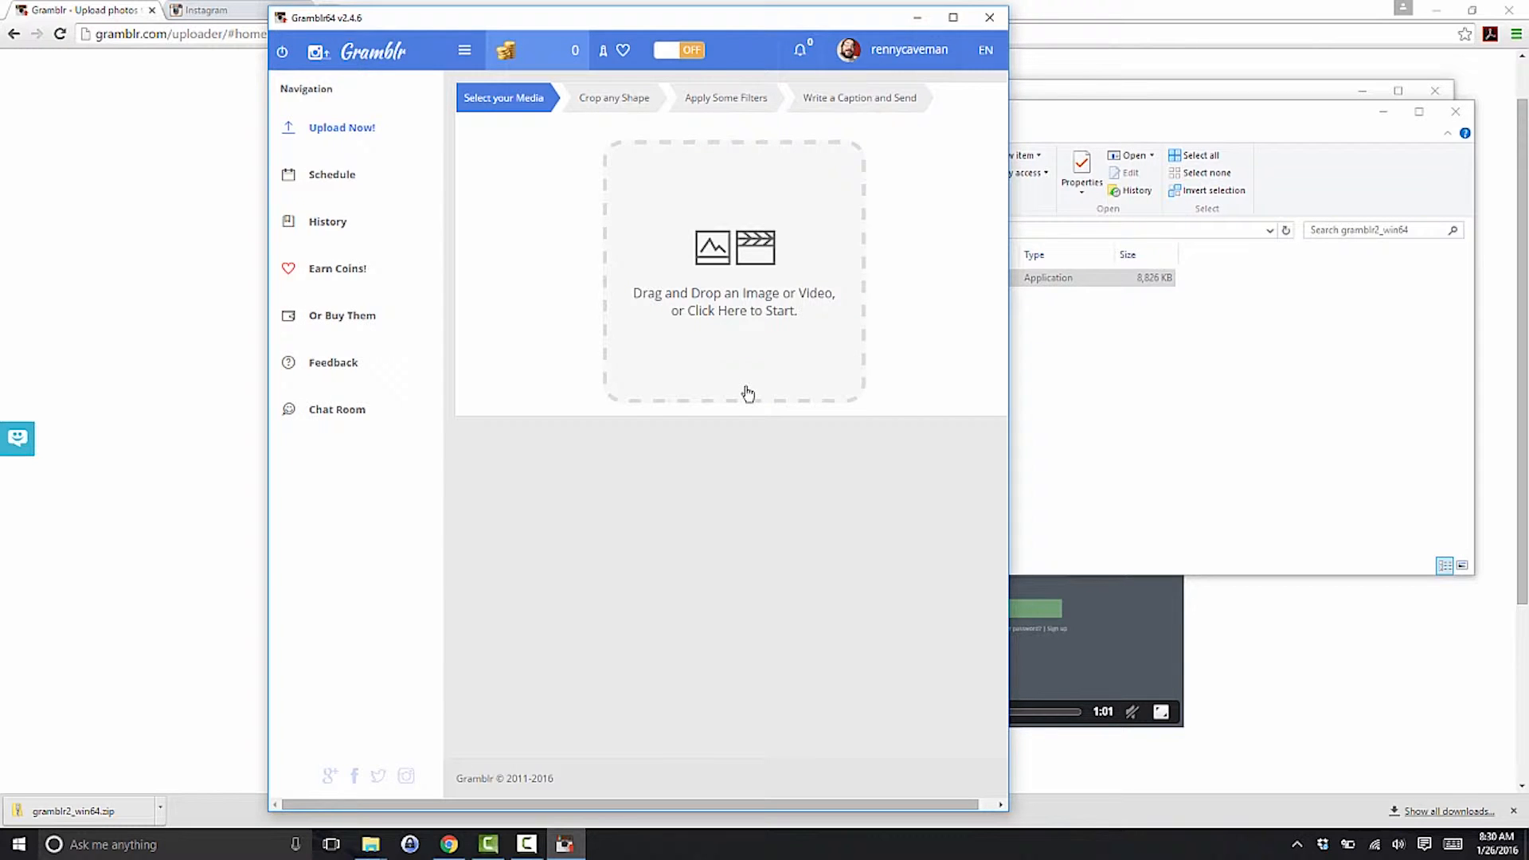
mouse_move(739, 260)
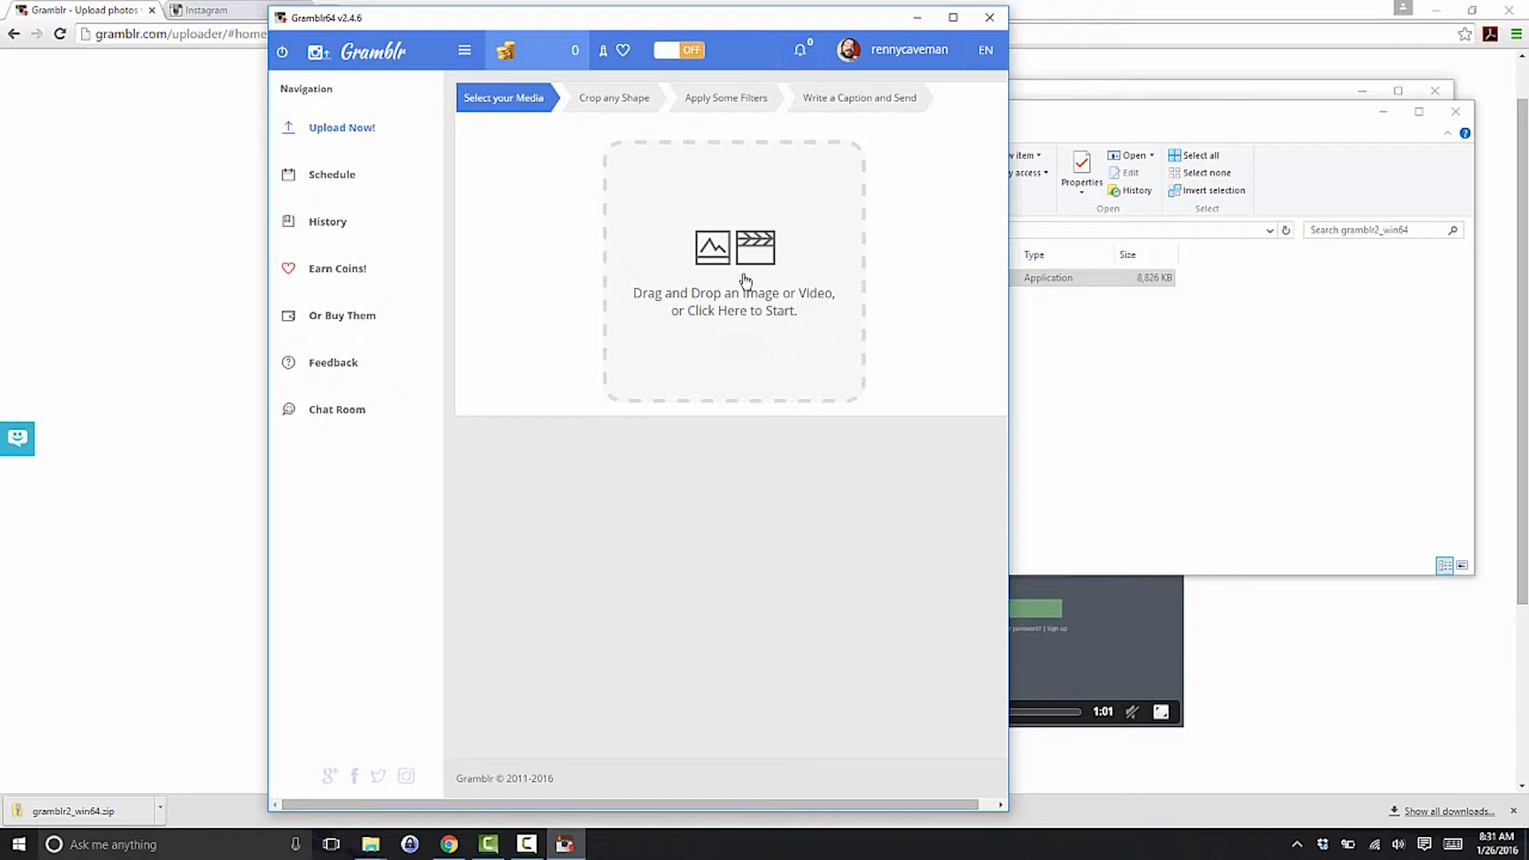
mouse_move(710, 364)
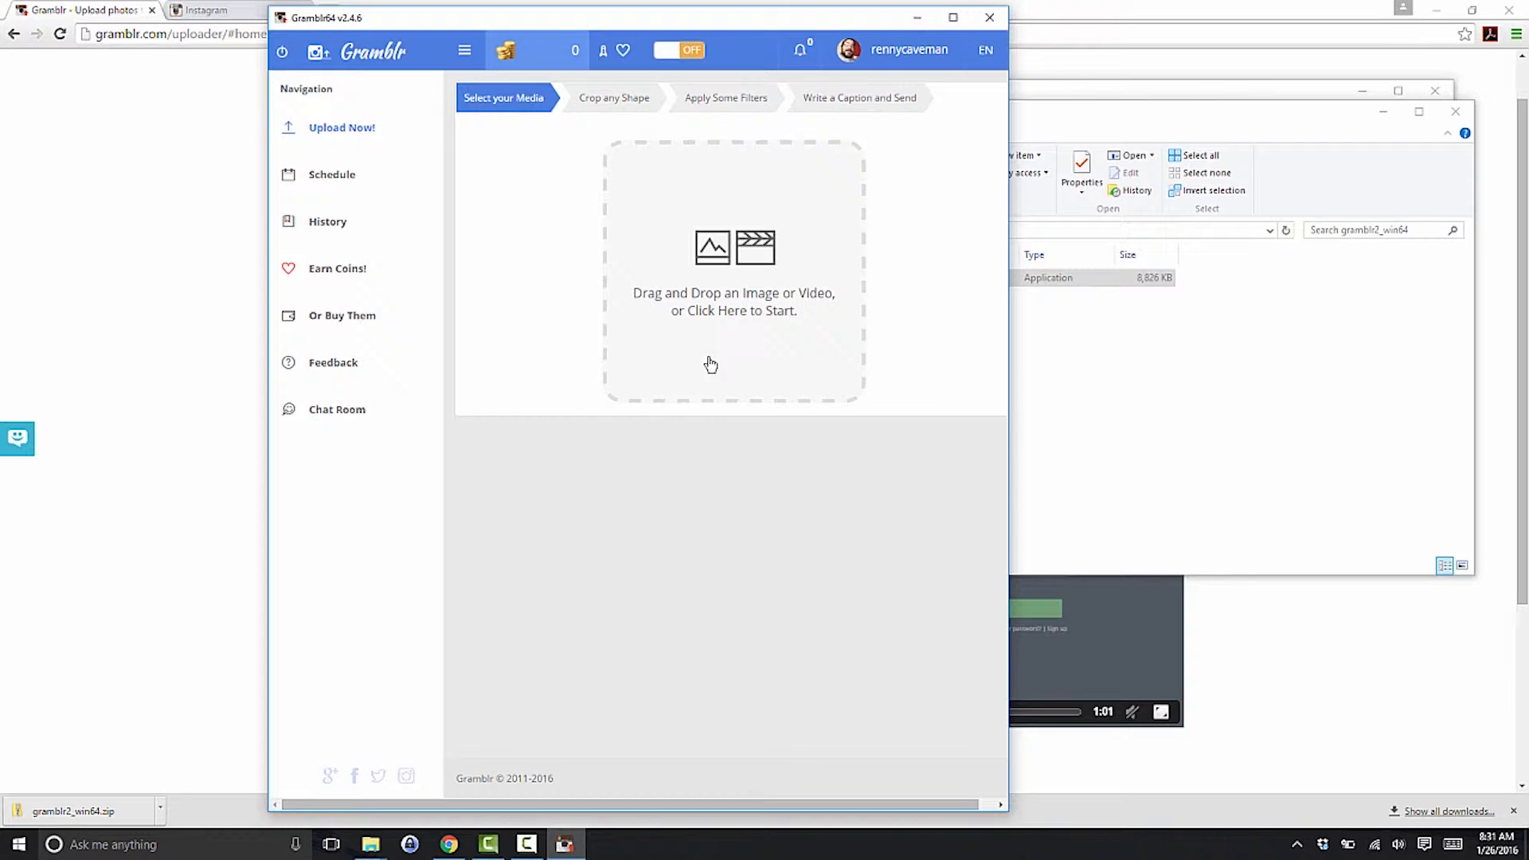
mouse_move(707, 380)
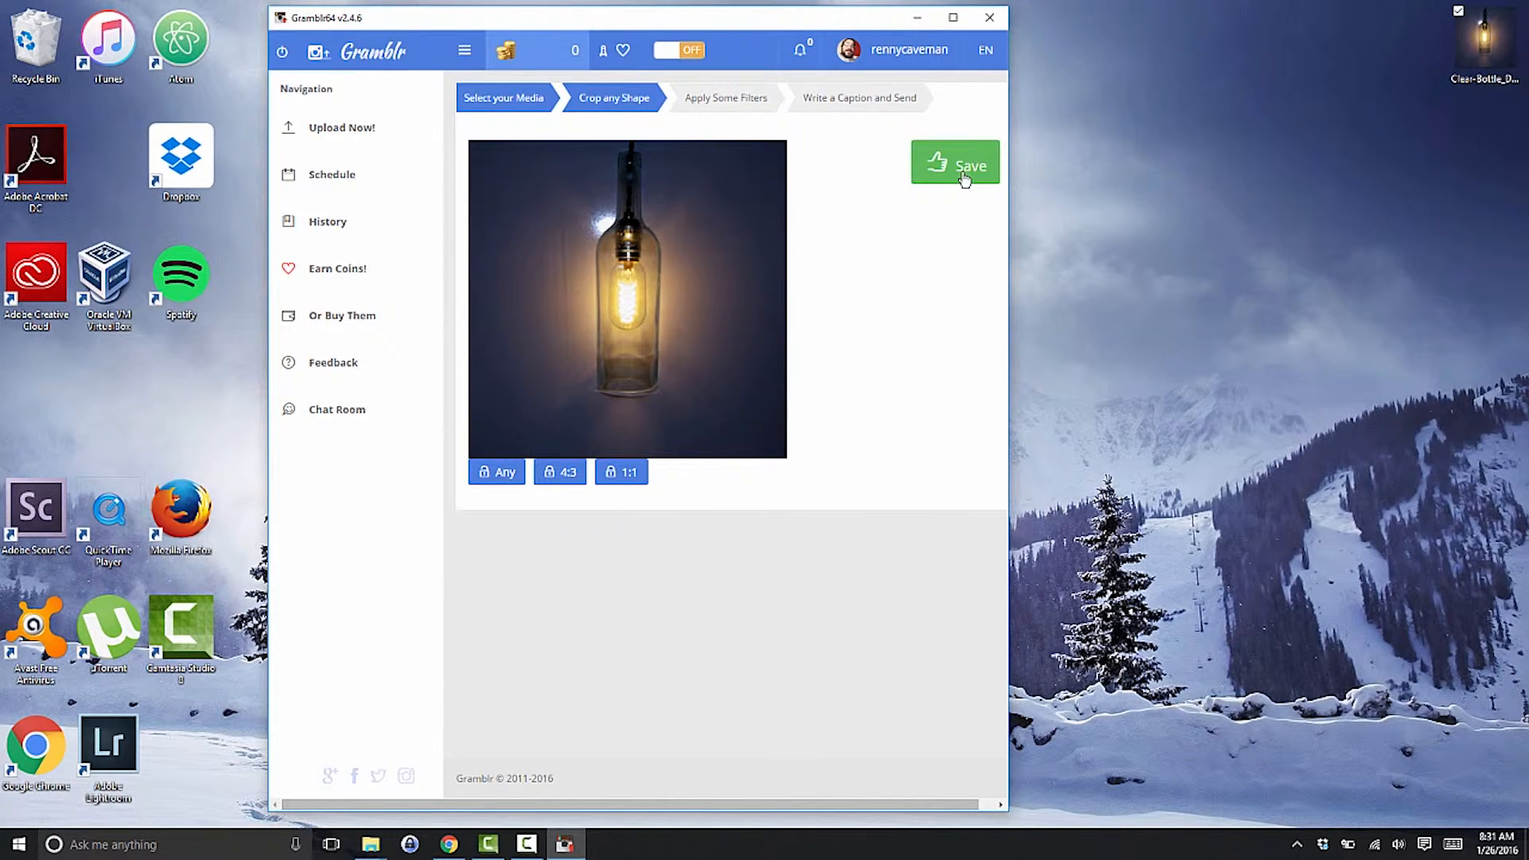
Save the bottle-lamp photo's crop and advance to the Apply Some Filters step
left_click(954, 164)
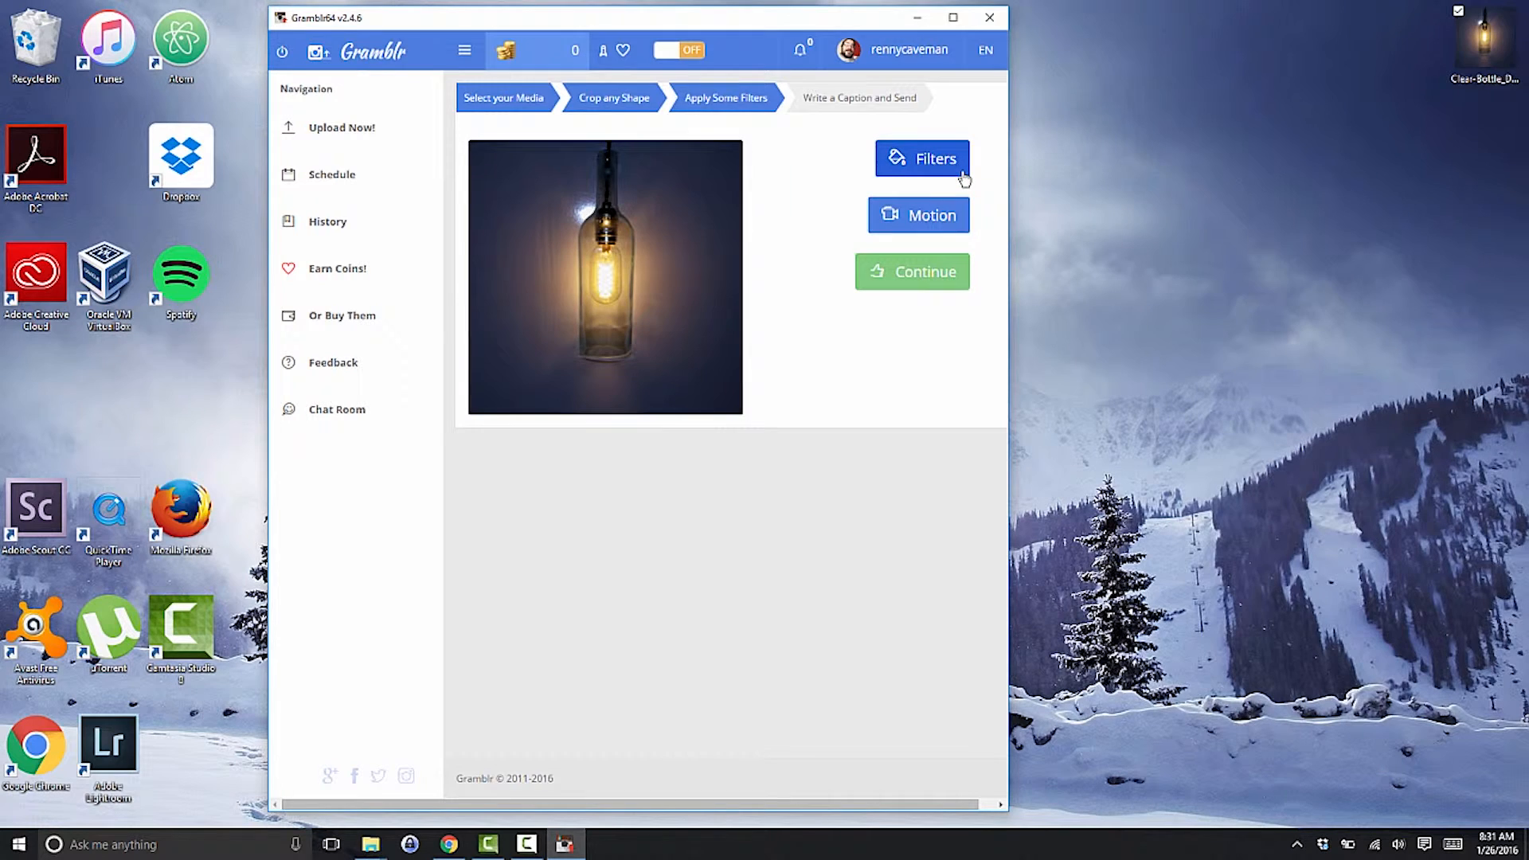
mouse_move(758, 212)
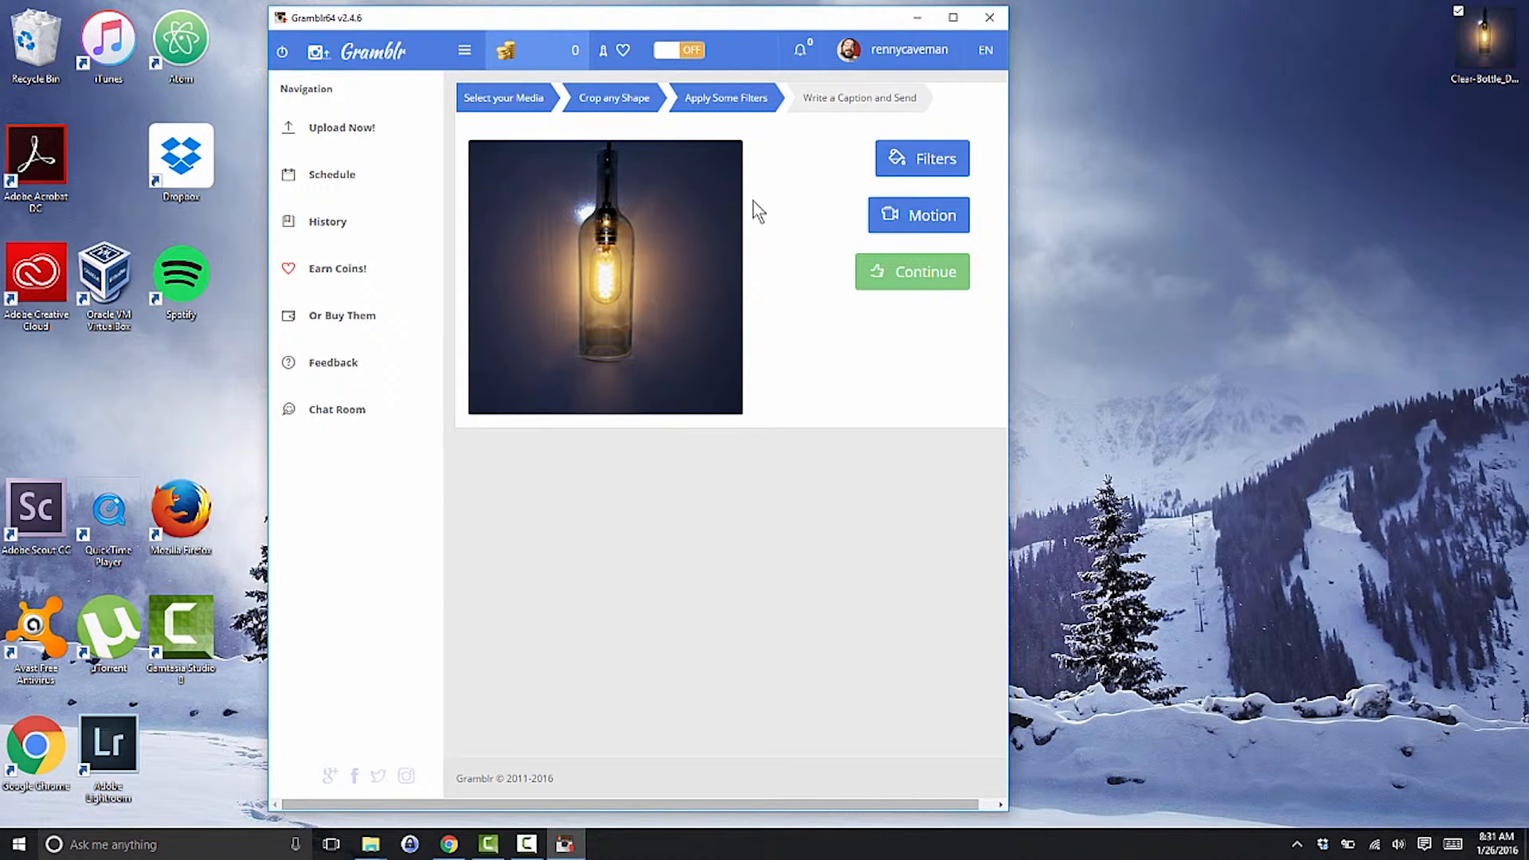
mouse_move(790, 194)
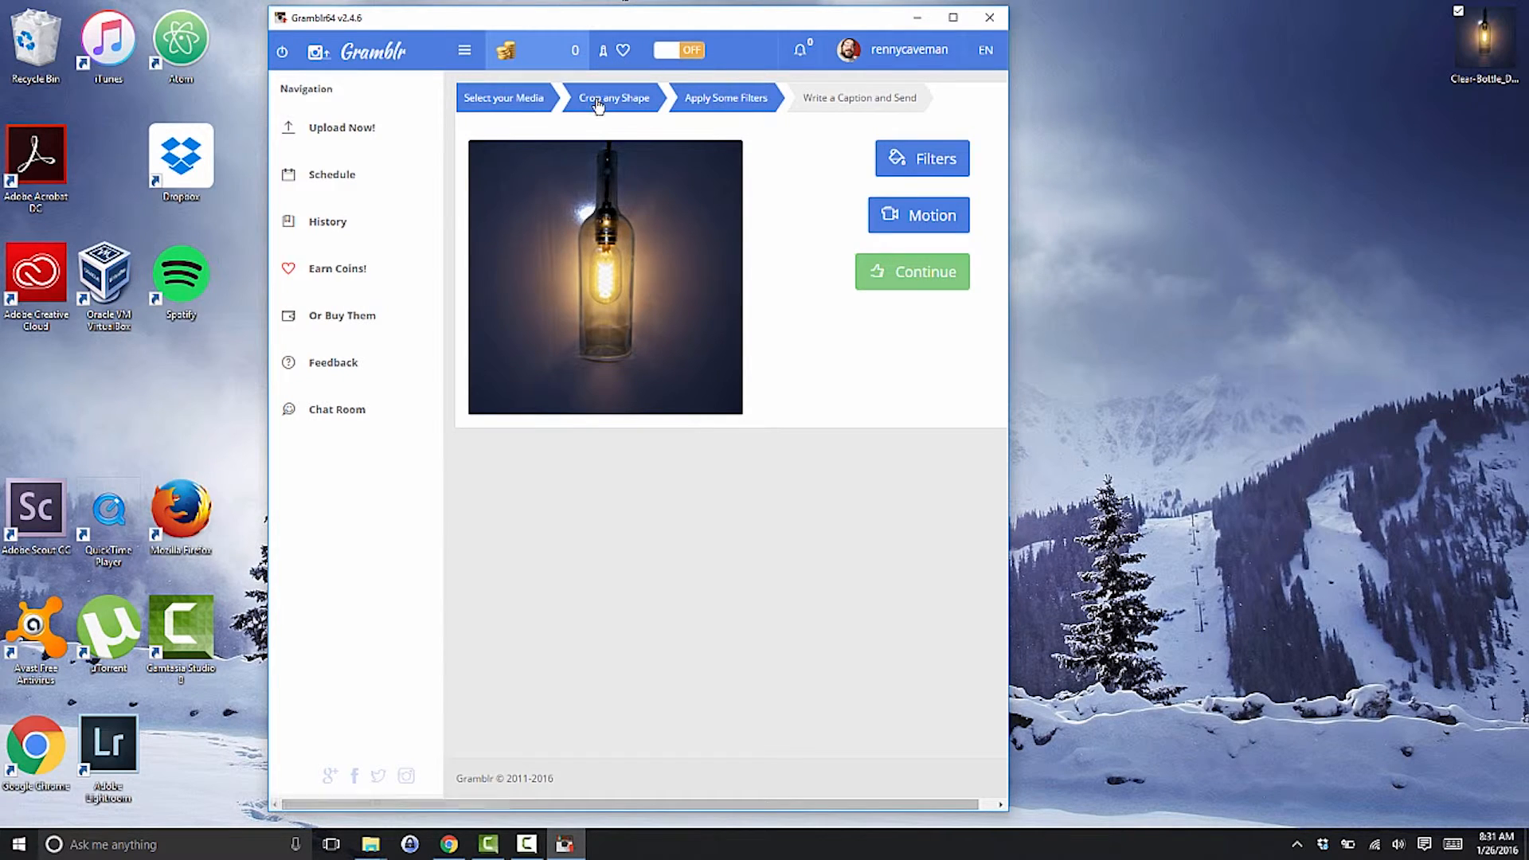
Continue to the send step, caption the photo 'Wine bottle pendant light', and bring Chrome forward
left_click(911, 271)
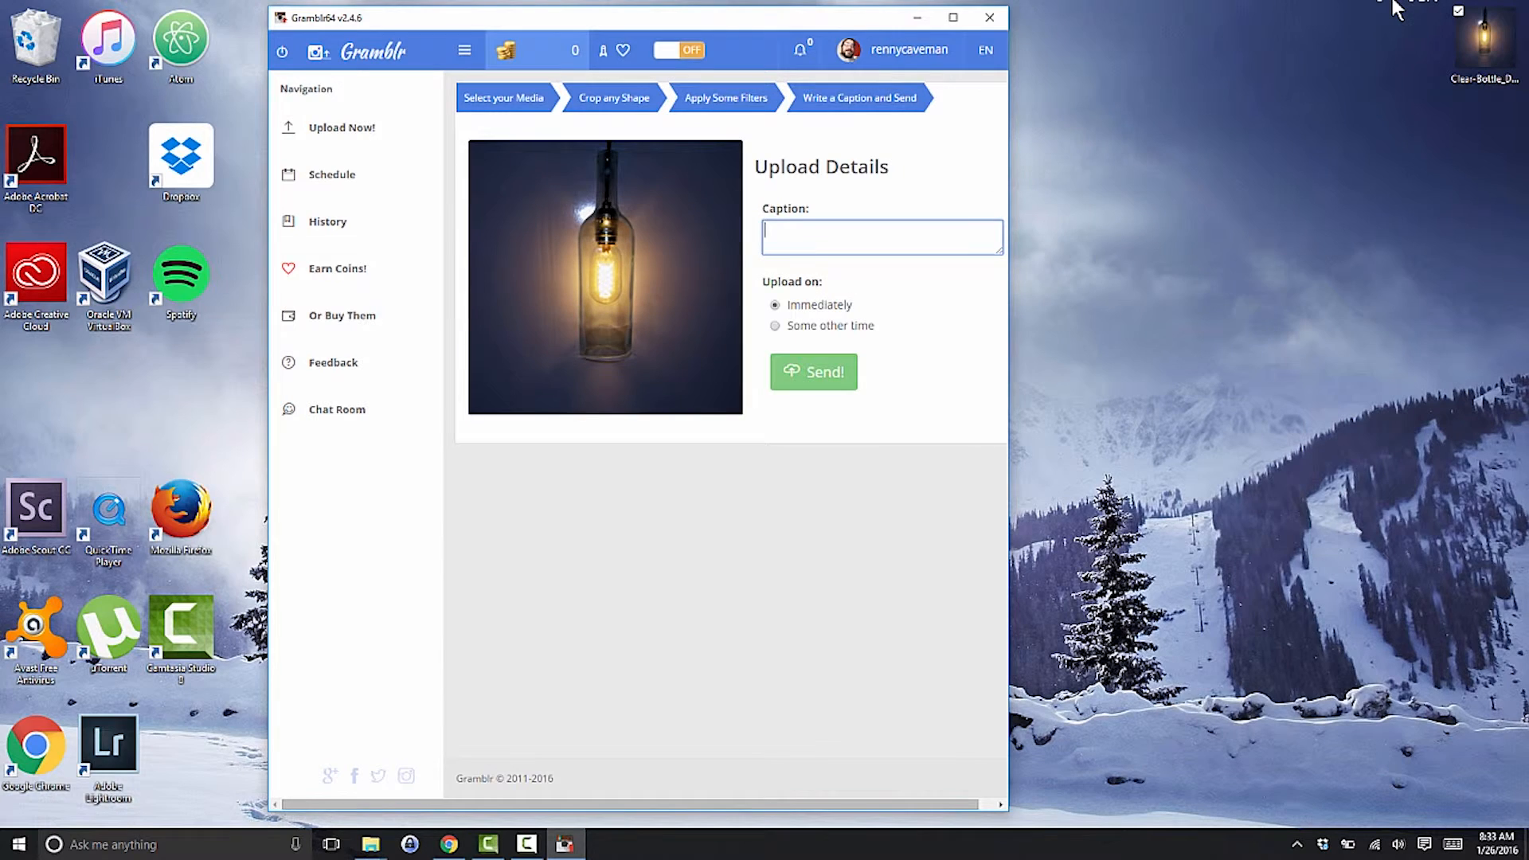
type("Wine bottle penda")
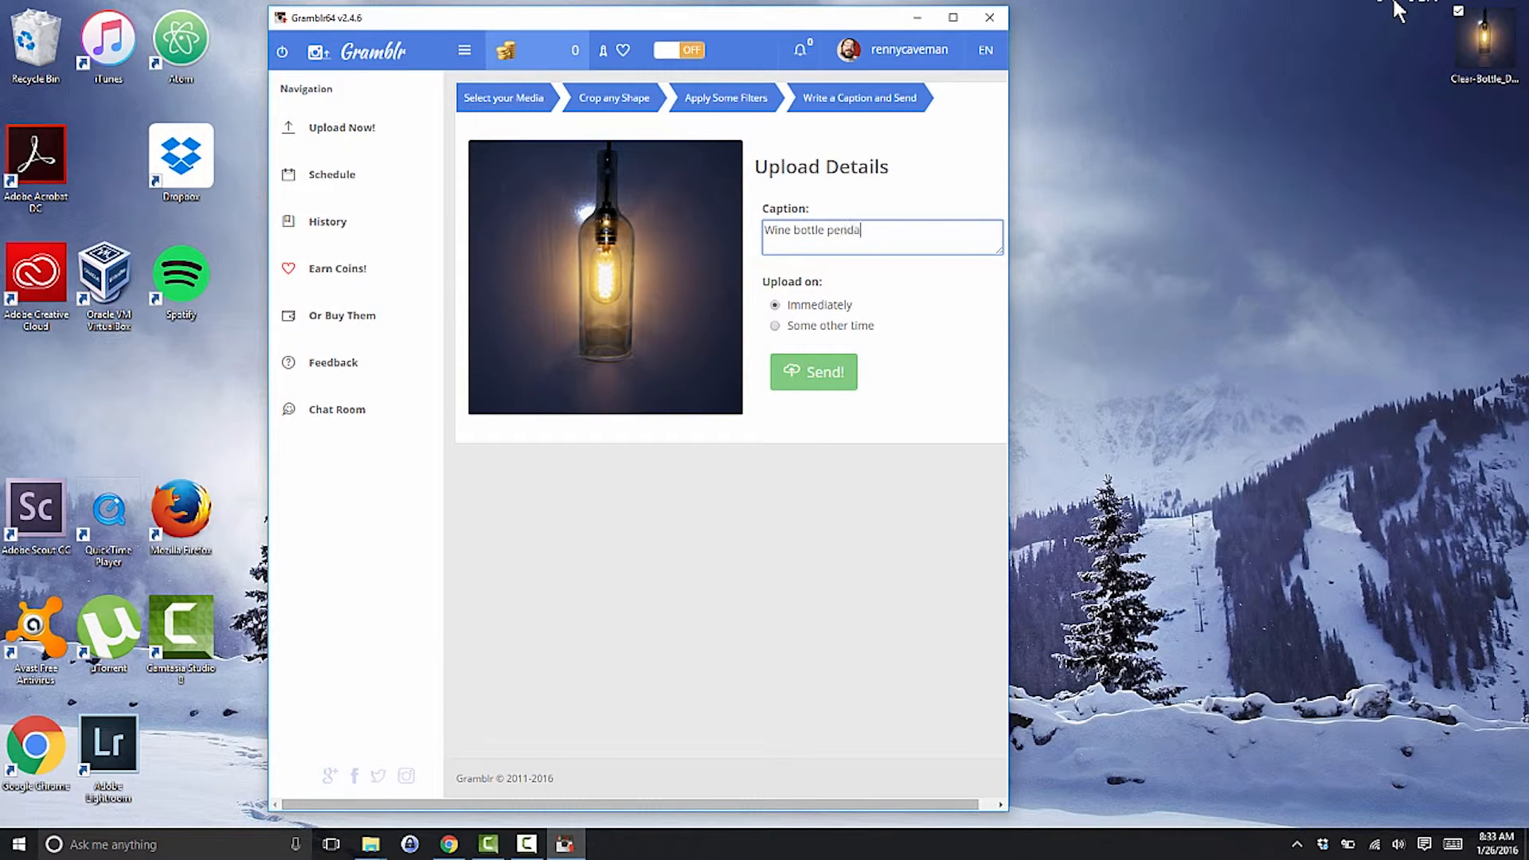
type("nt light")
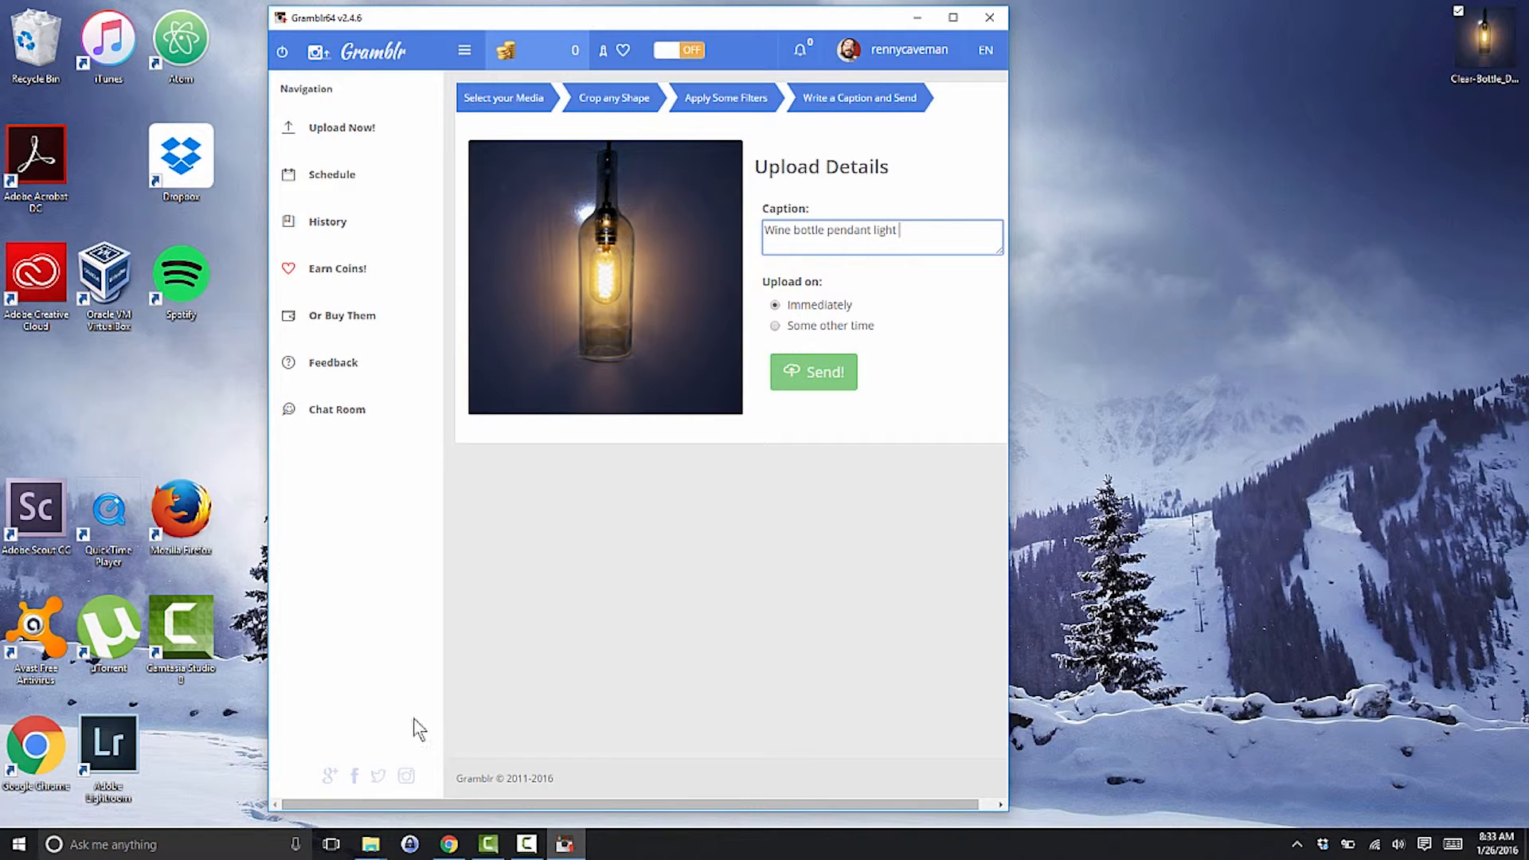
left_click(446, 844)
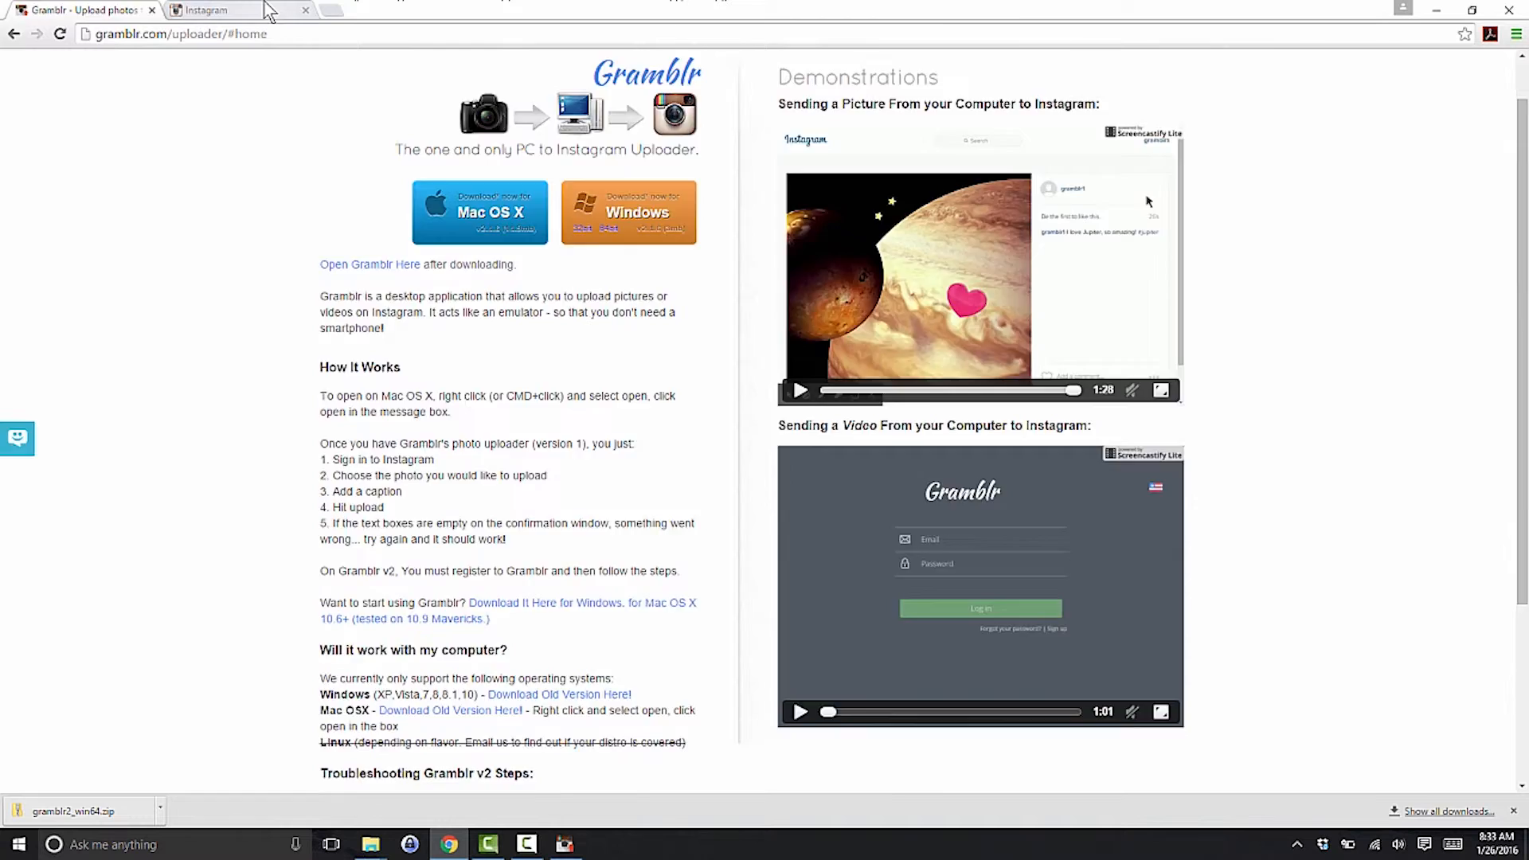
Search 'bottle' on Instagram for hashtag ideas, then add #bottlelamp #bottlelamps to the Gramblr caption
left_click(206, 10)
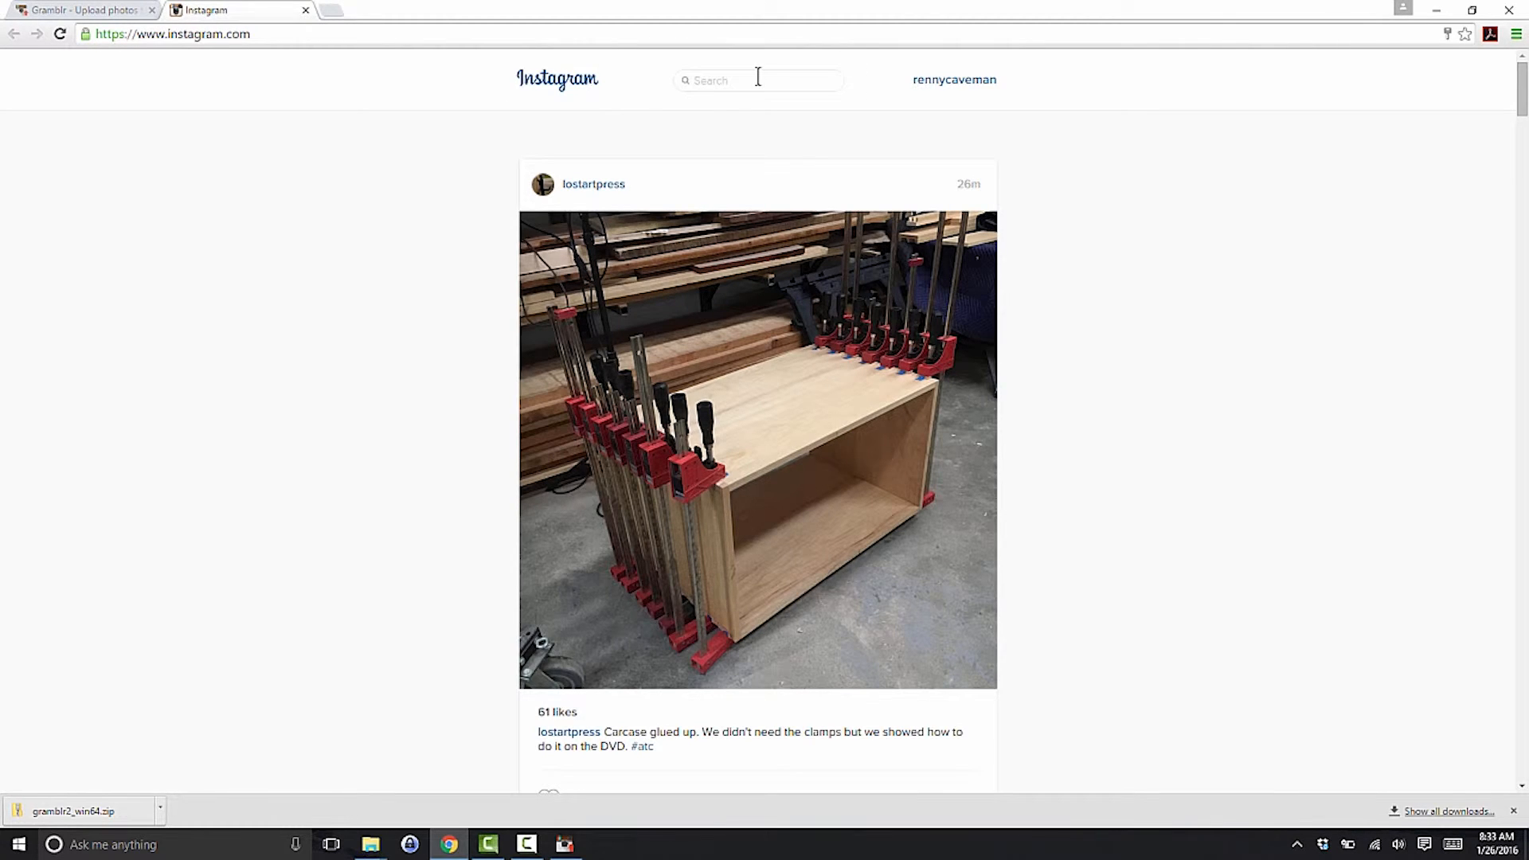
type("bottlela")
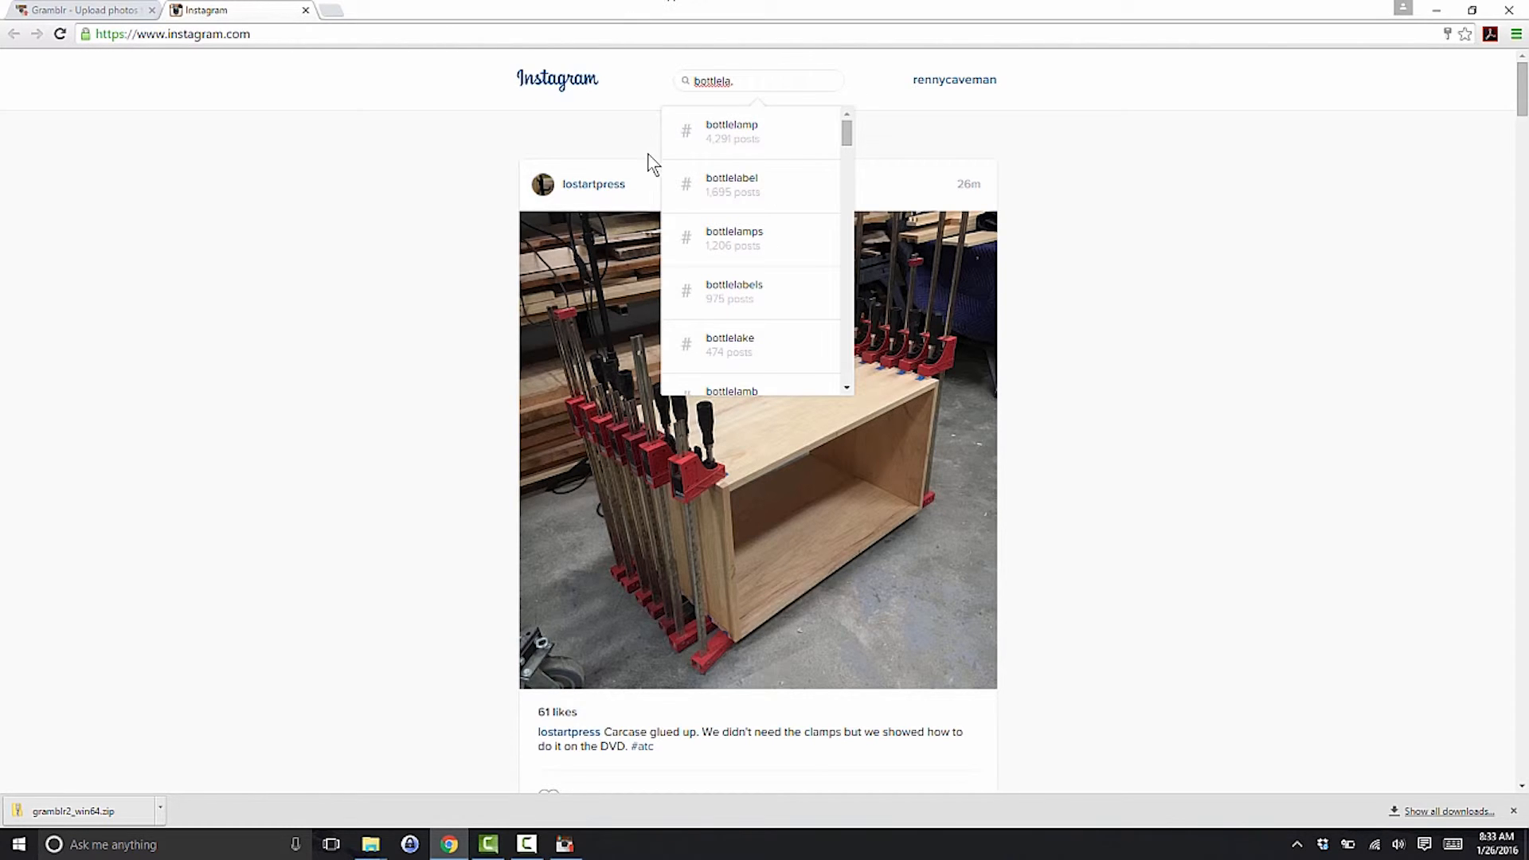
left_click(564, 845)
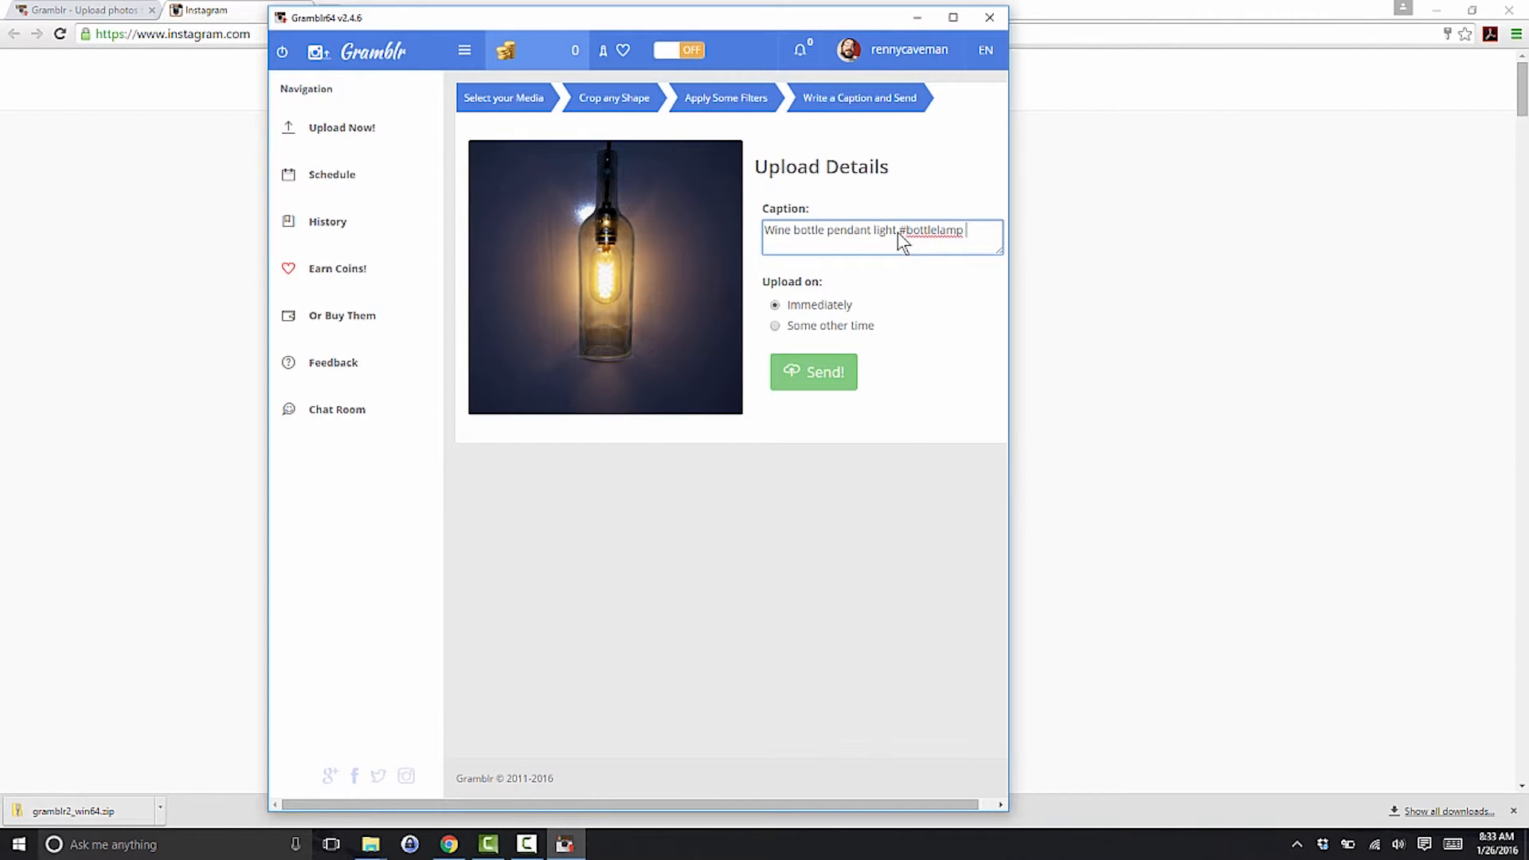
type("#bottlela")
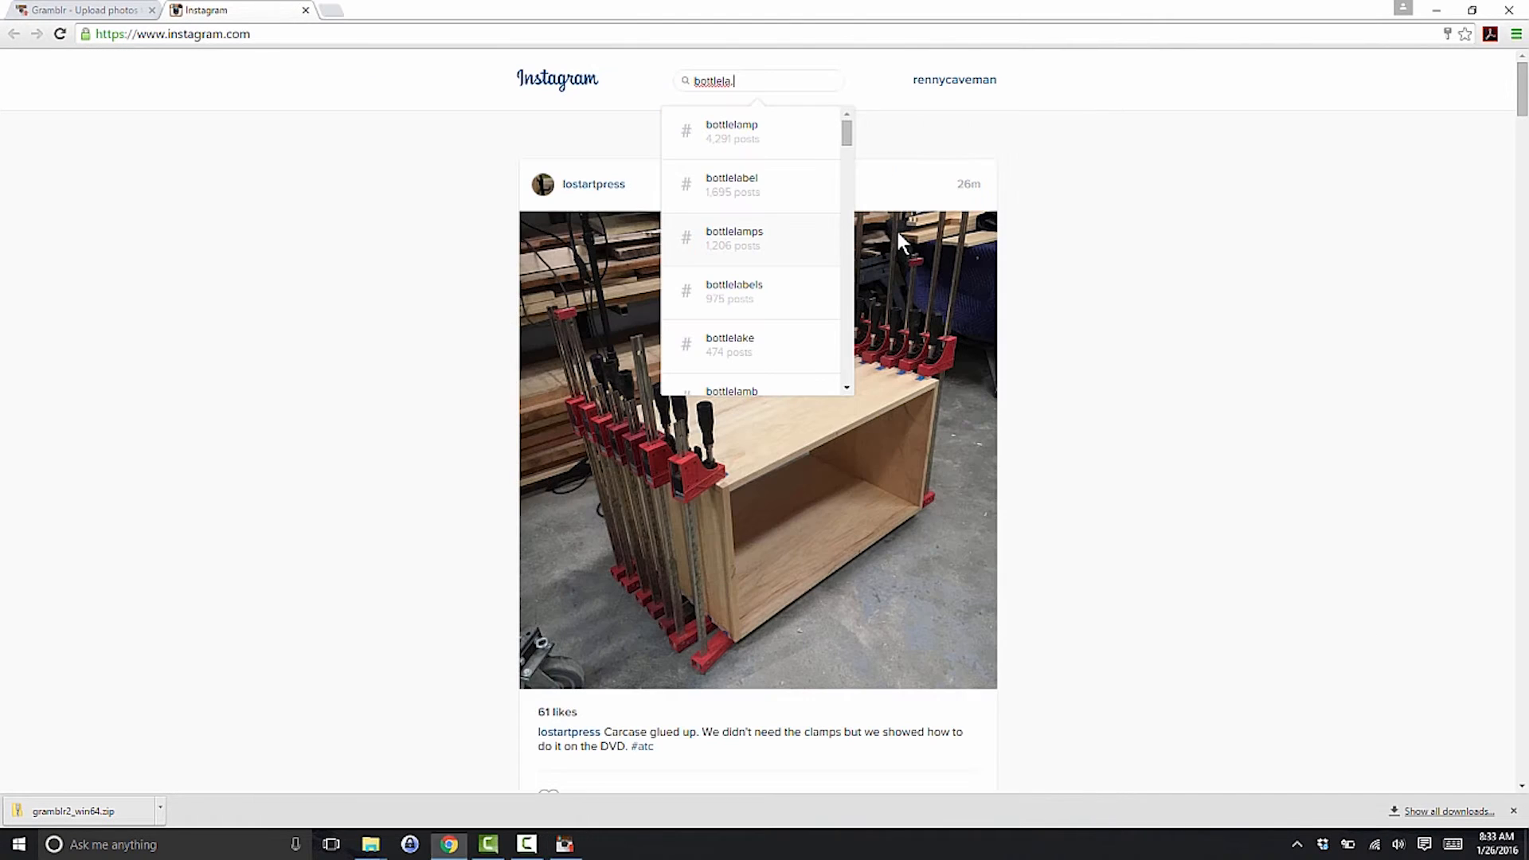
scroll("down", 3)
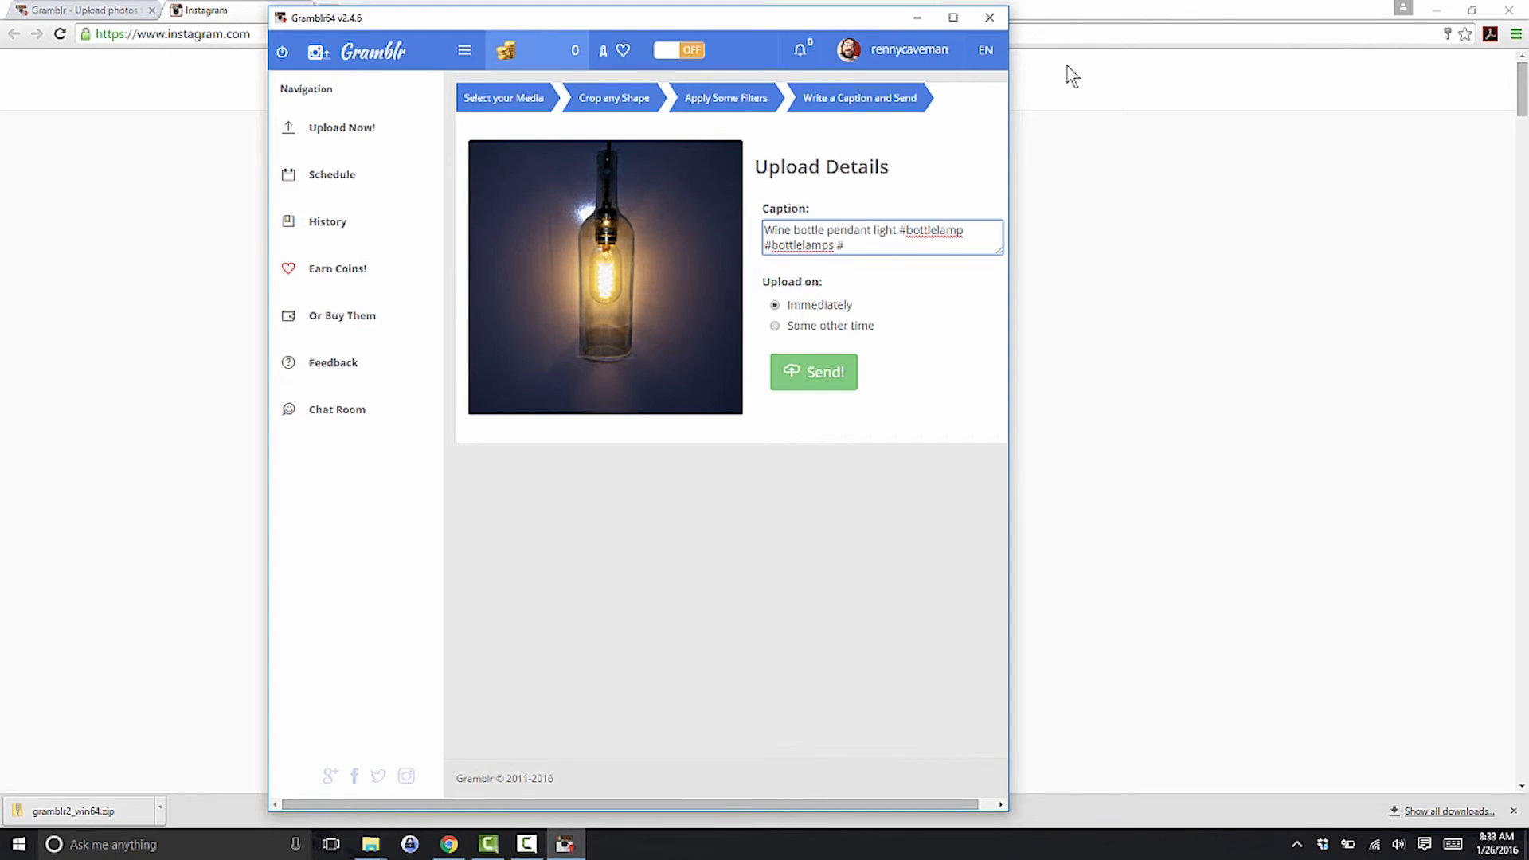
Add #bottlecraft to the caption, keep posting set to Immediately, and send the photo to Instagram
type("bottlecraft")
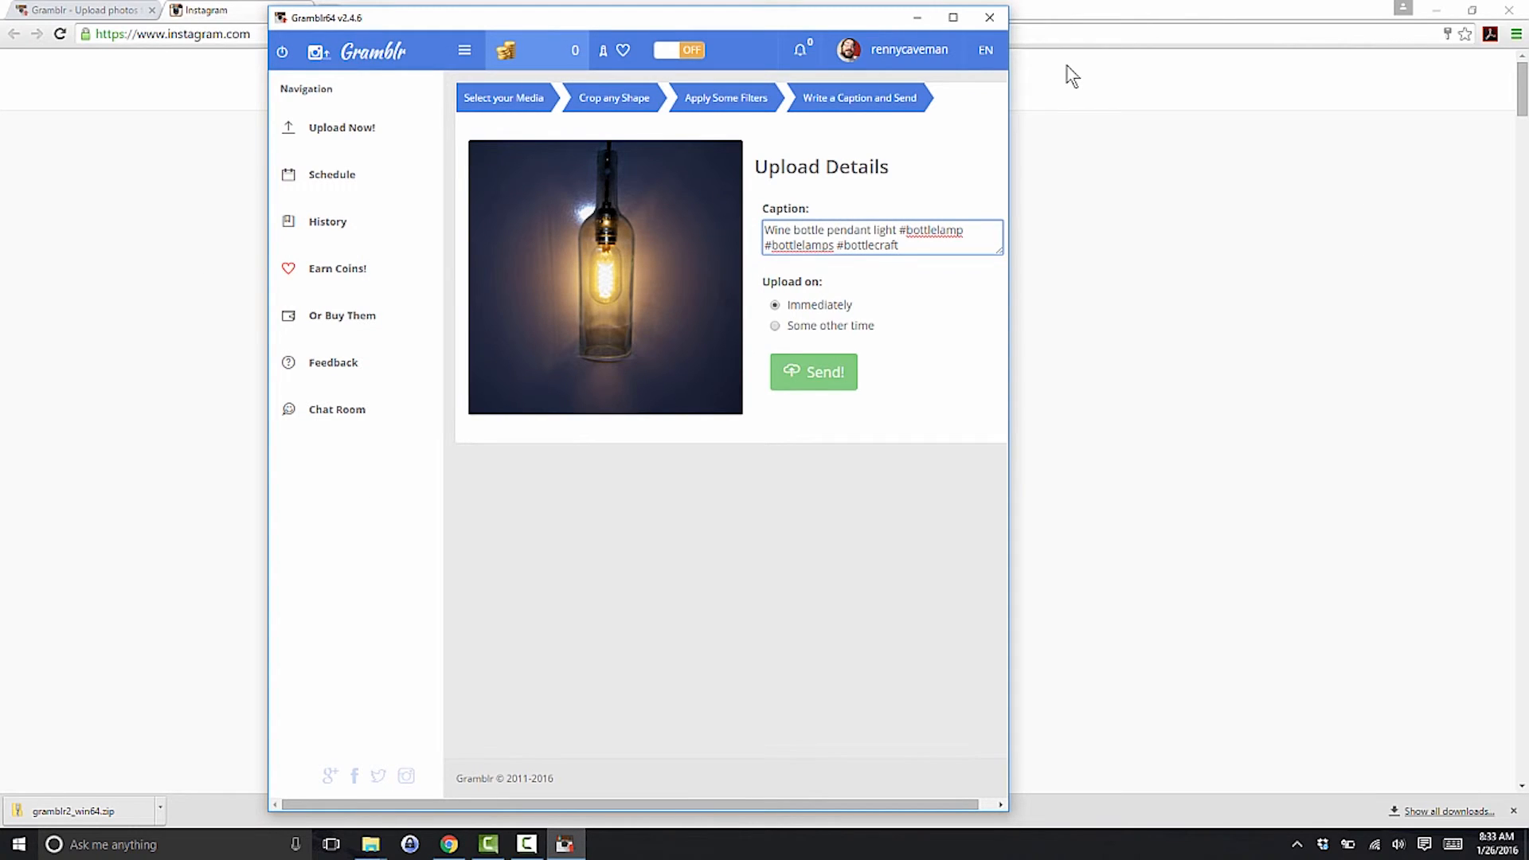
left_click(774, 325)
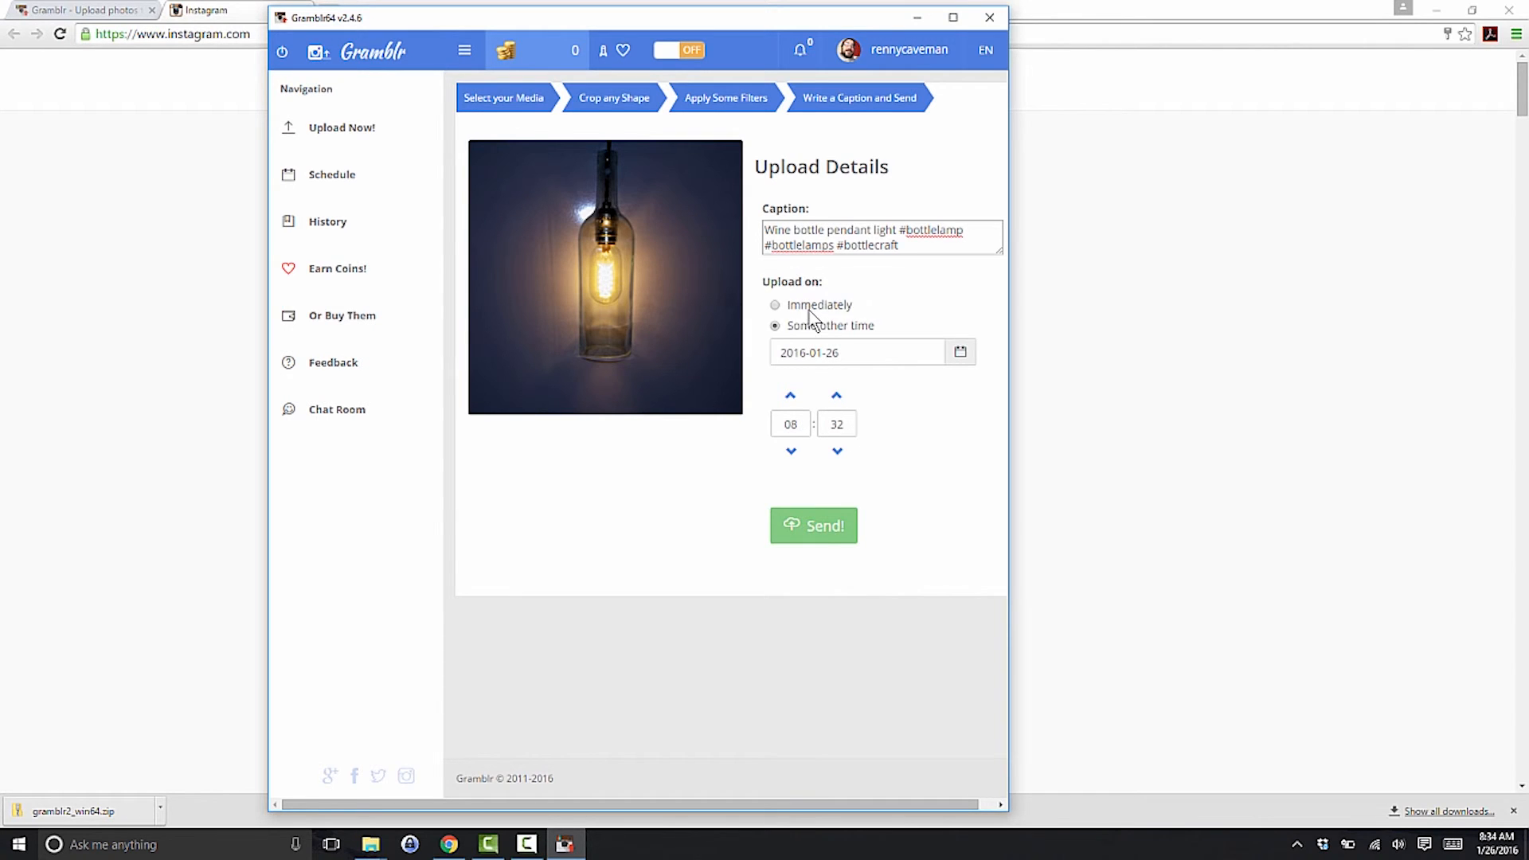
left_click(774, 304)
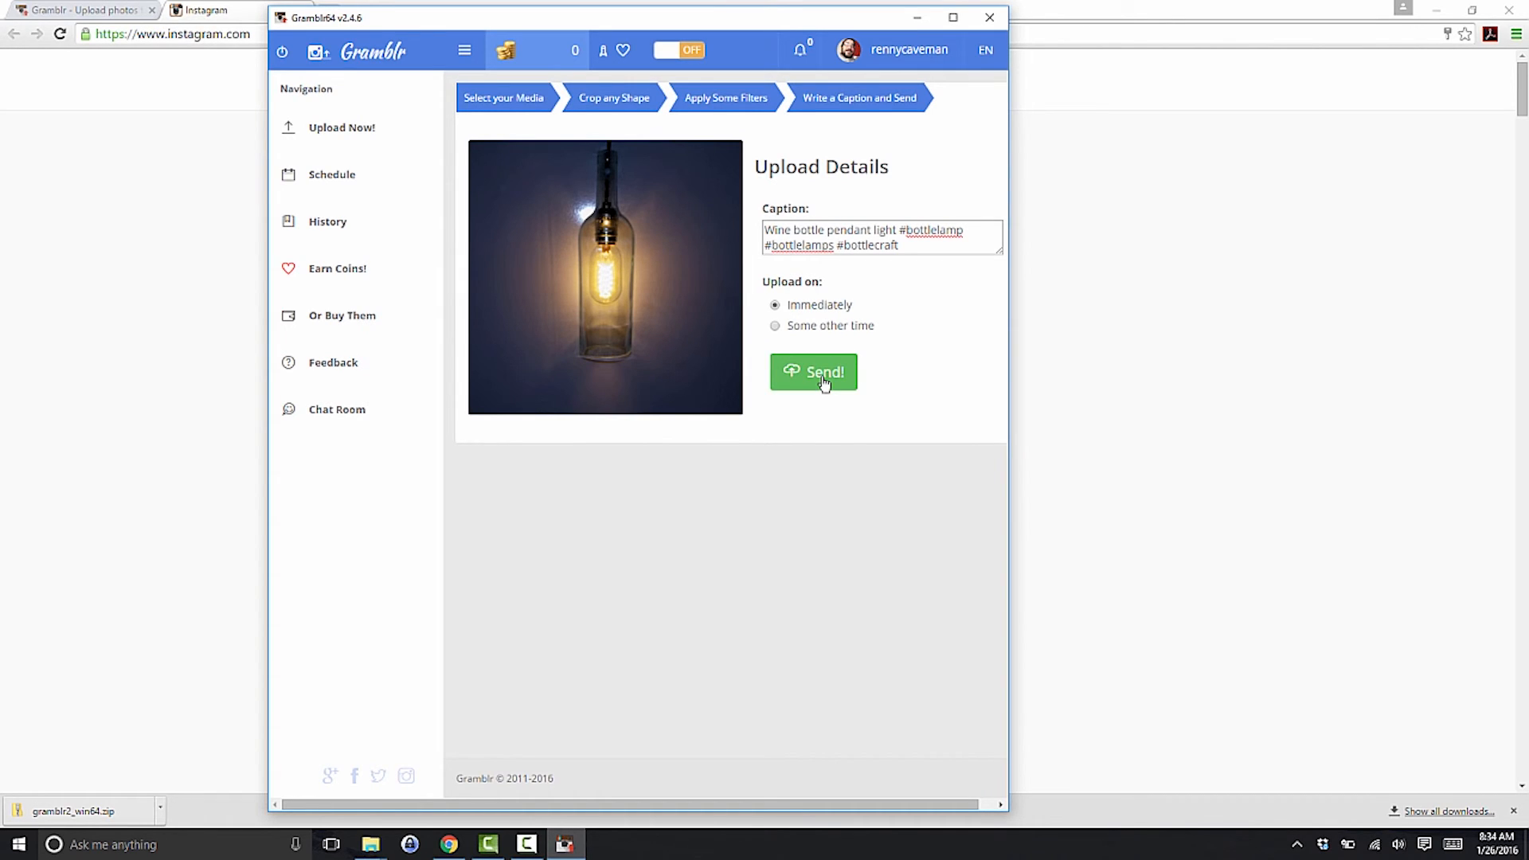
left_click(814, 373)
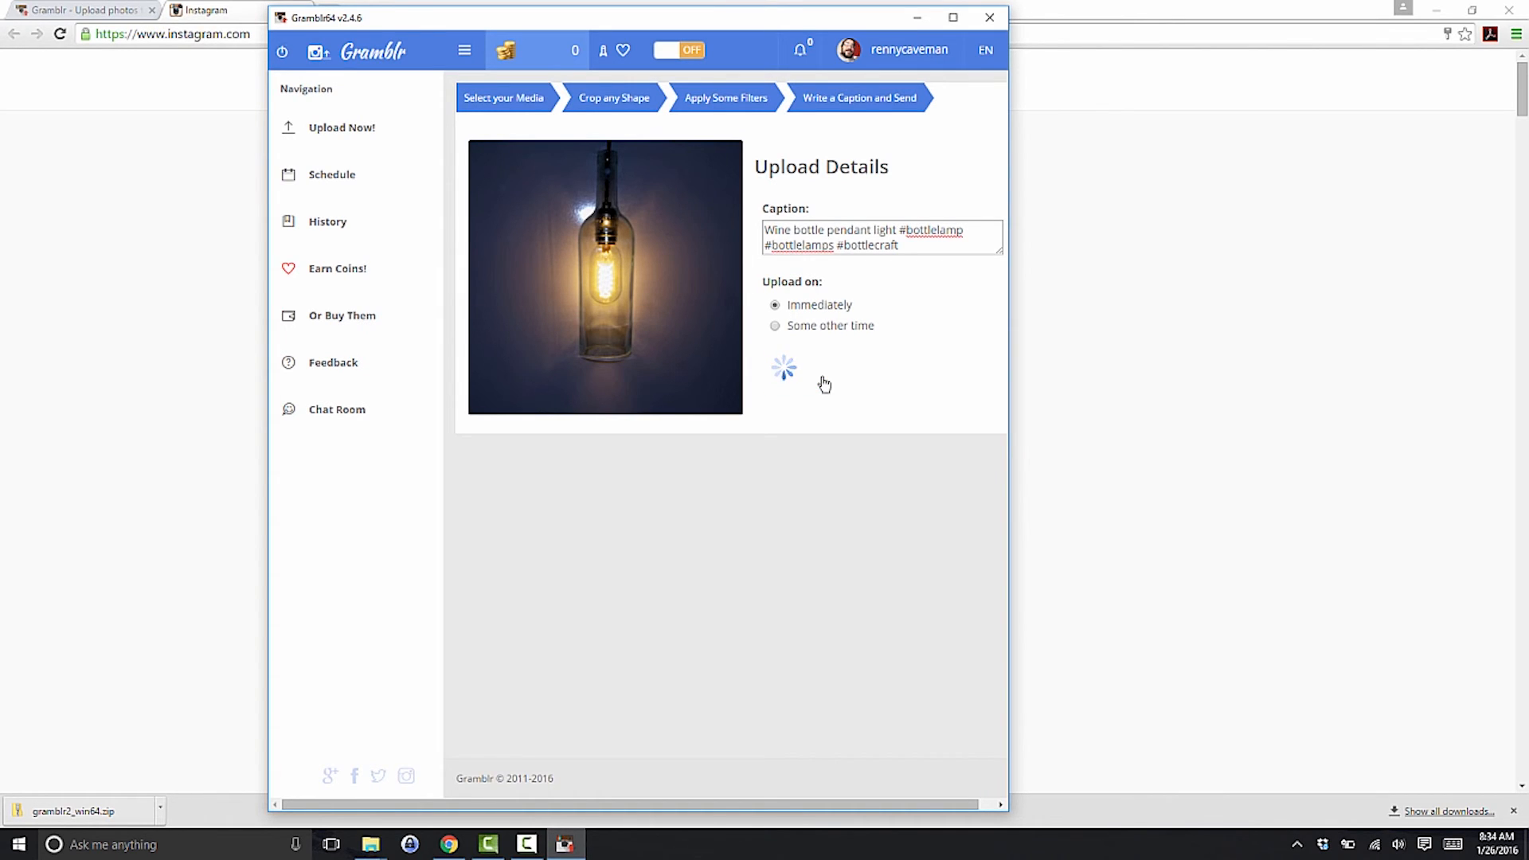